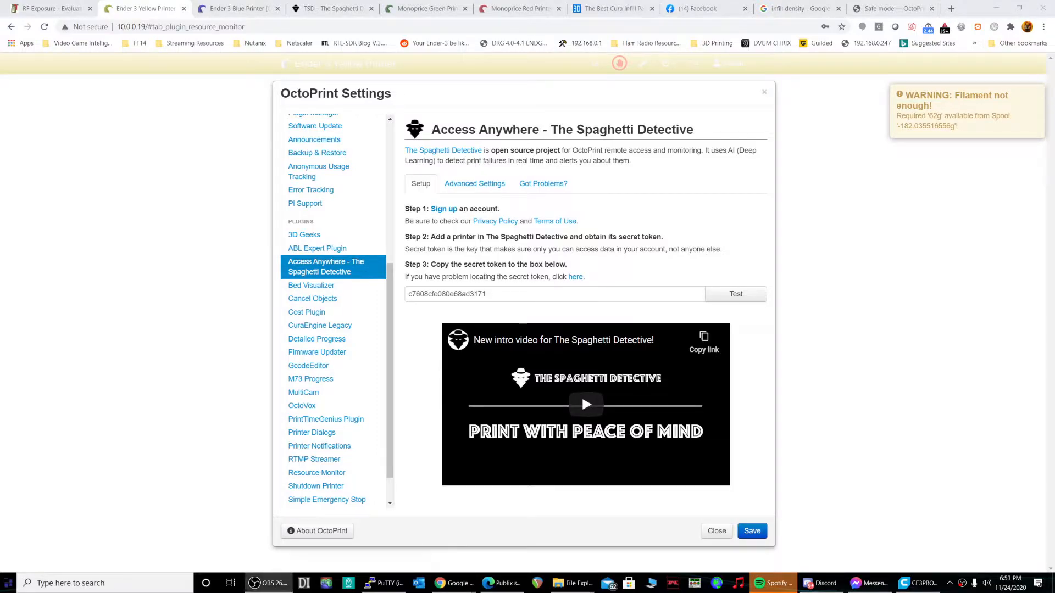
{"action": "mouse_move", "coordinate": [341, 544]}
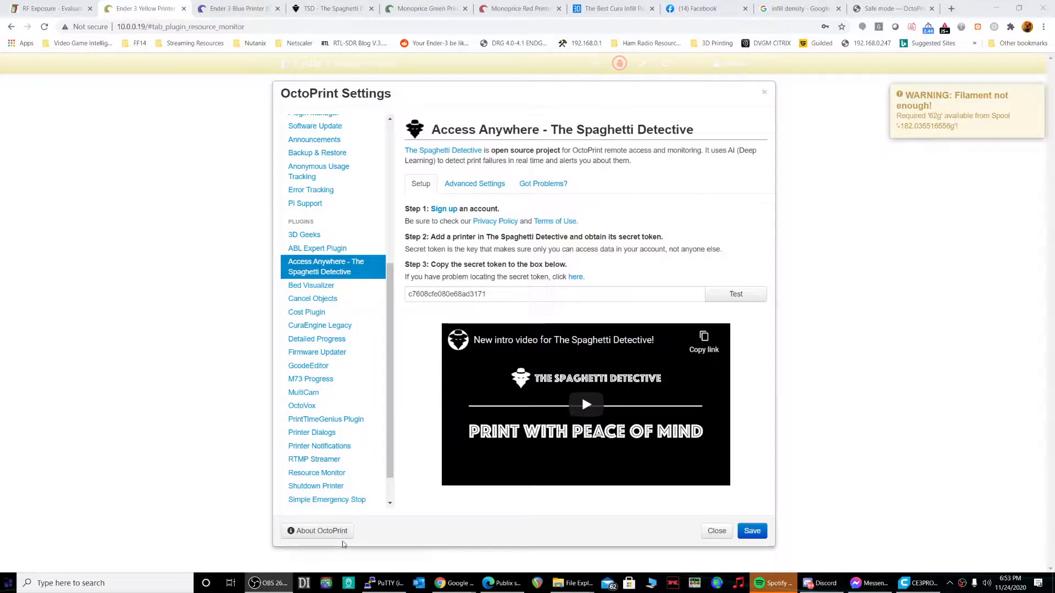
- Check the Pi terminal session and the webcam streamer test page, then return to OctoPrint's plugin settings
{"action": "left_click", "coordinate": [386, 583]}
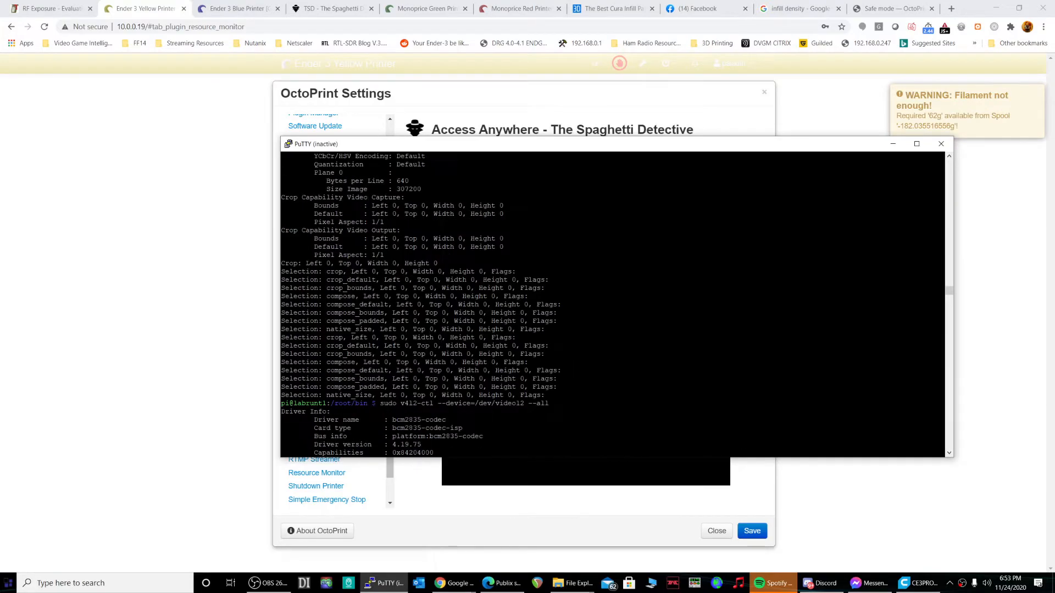
{"action": "left_click", "coordinate": [941, 143]}
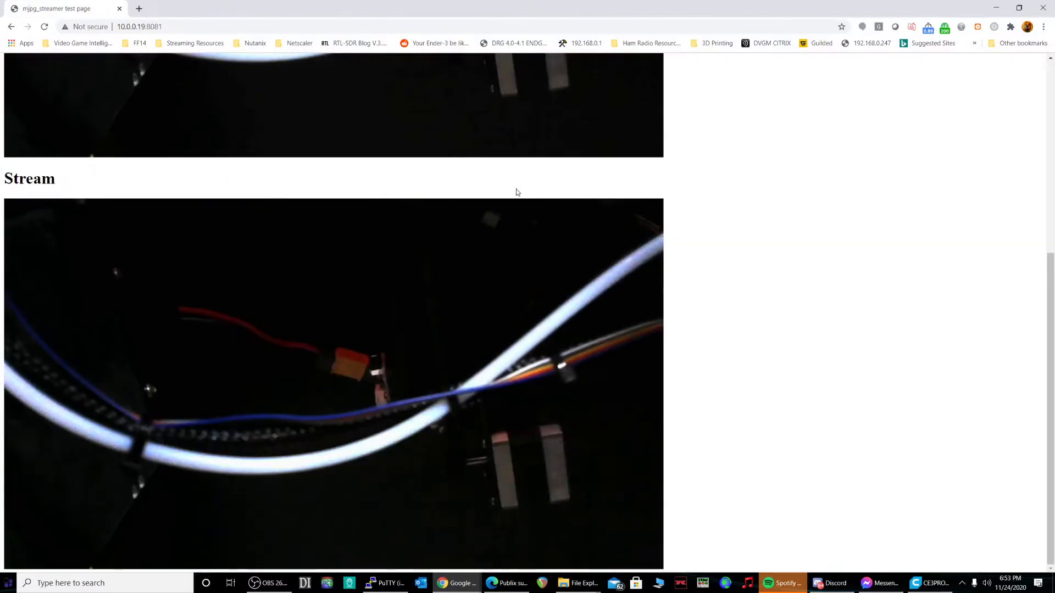
{"action": "left_click", "coordinate": [181, 27]}
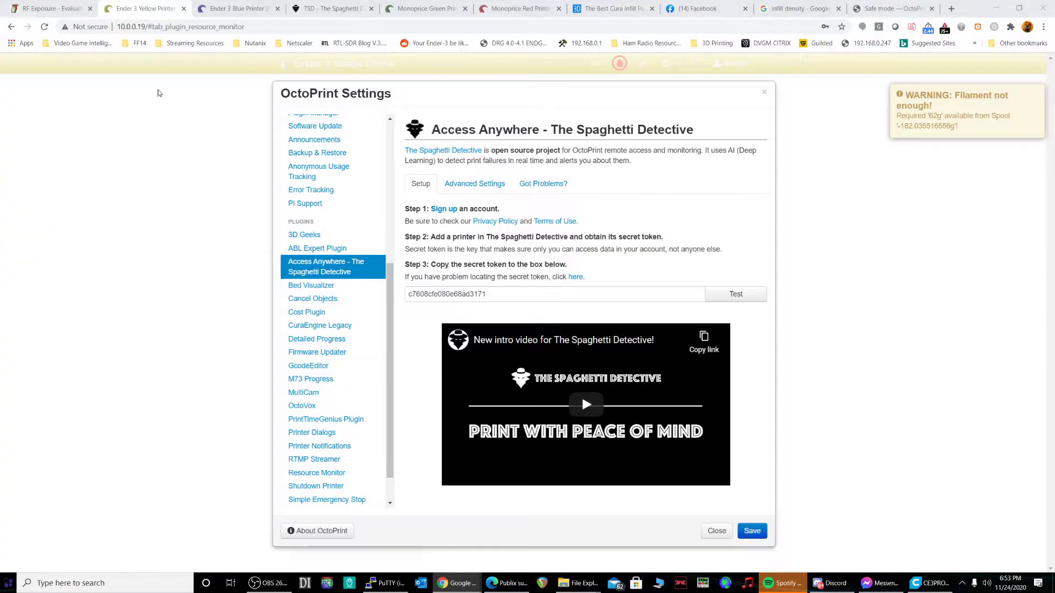
{"action": "mouse_move", "coordinate": [155, 98]}
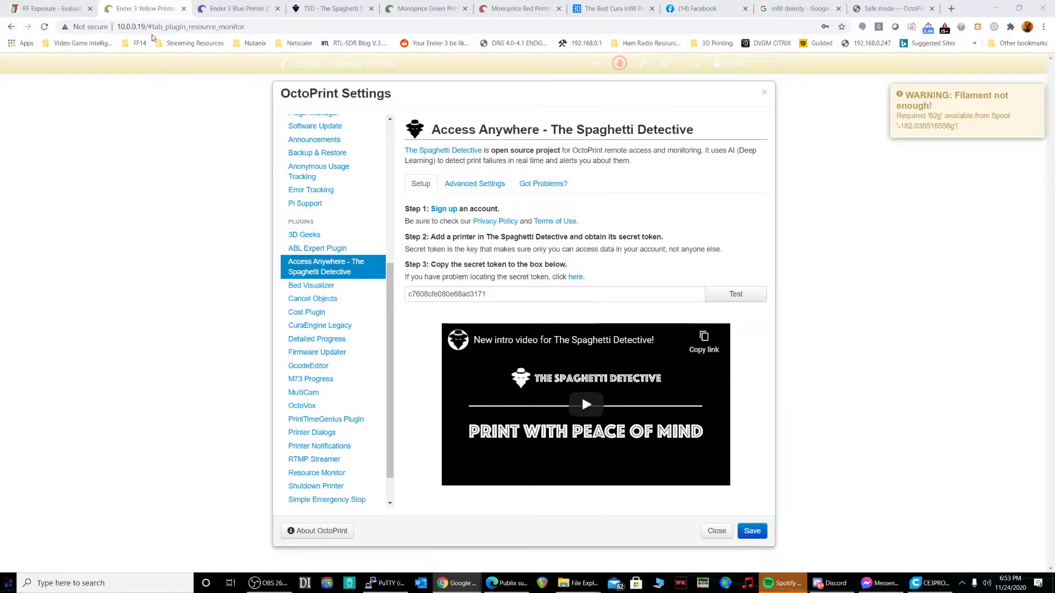
- Close Settings, view the Yellow printer's temperature graph, and switch to the Monoprice Red Printer instance
{"action": "left_click", "coordinate": [715, 531]}
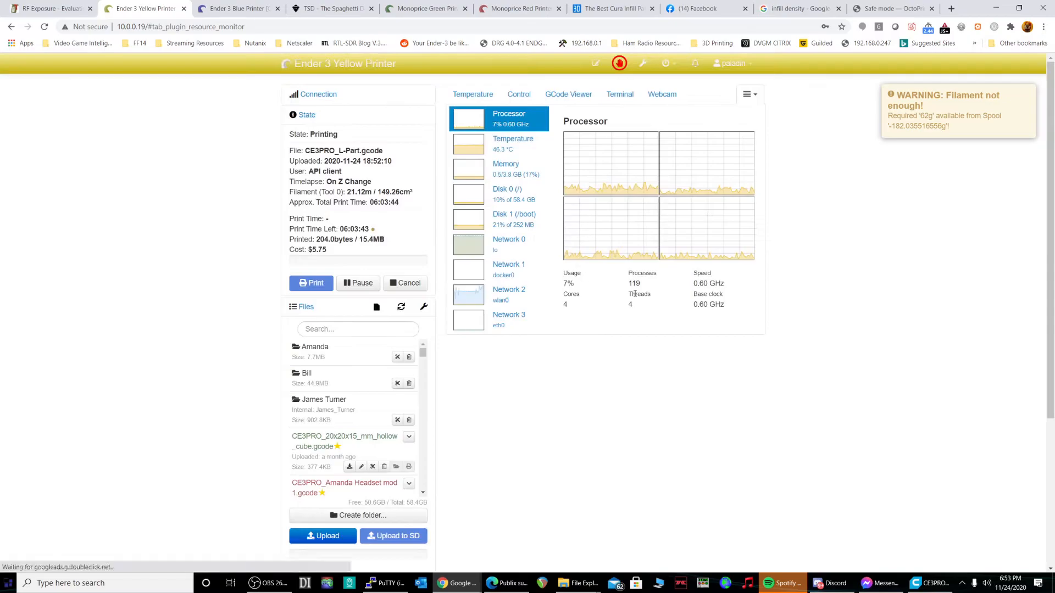
{"action": "left_click", "coordinate": [472, 95]}
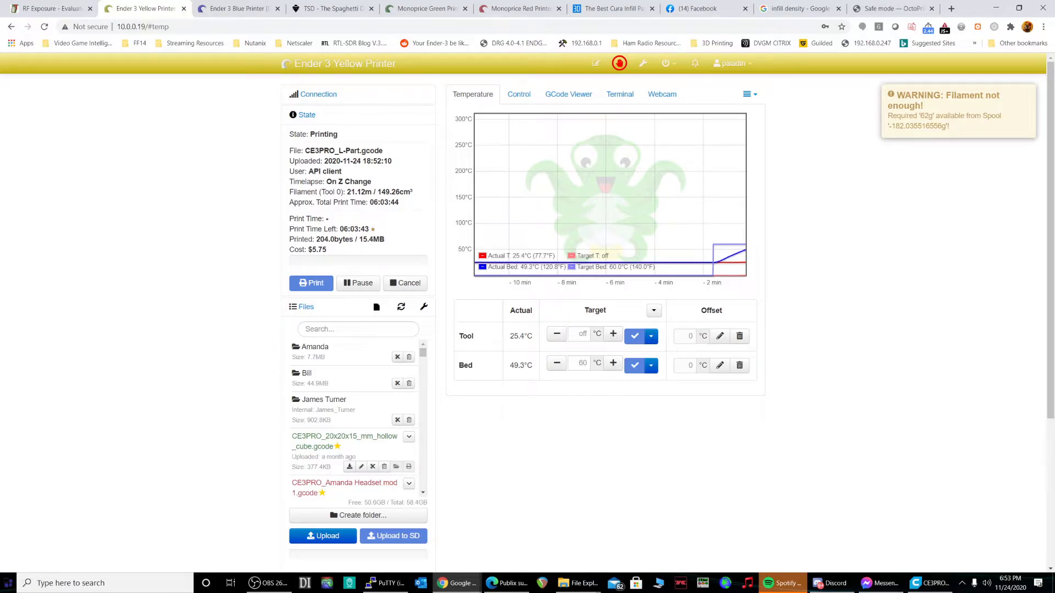
{"action": "mouse_move", "coordinate": [117, 129]}
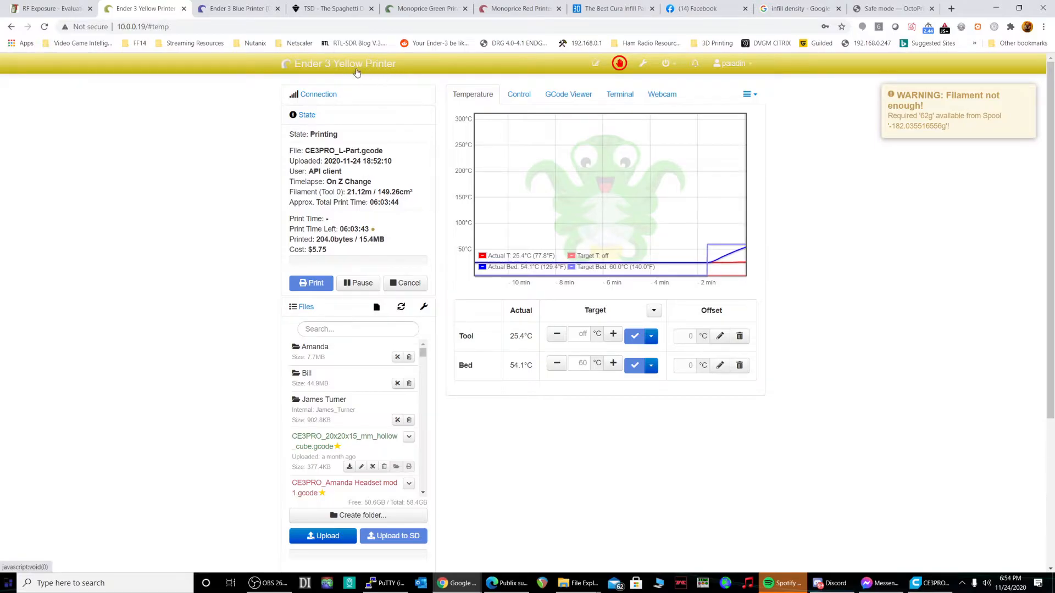
{"action": "left_click", "coordinate": [235, 8]}
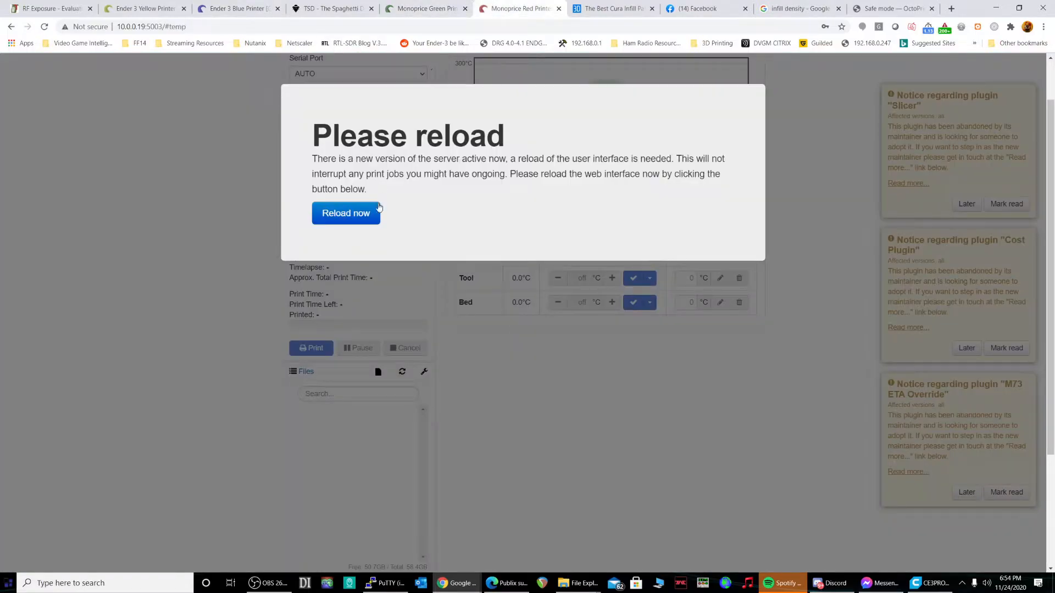
- Reload the Red printer's interface after the server update and finish its setup wizard
{"action": "left_click", "coordinate": [345, 213]}
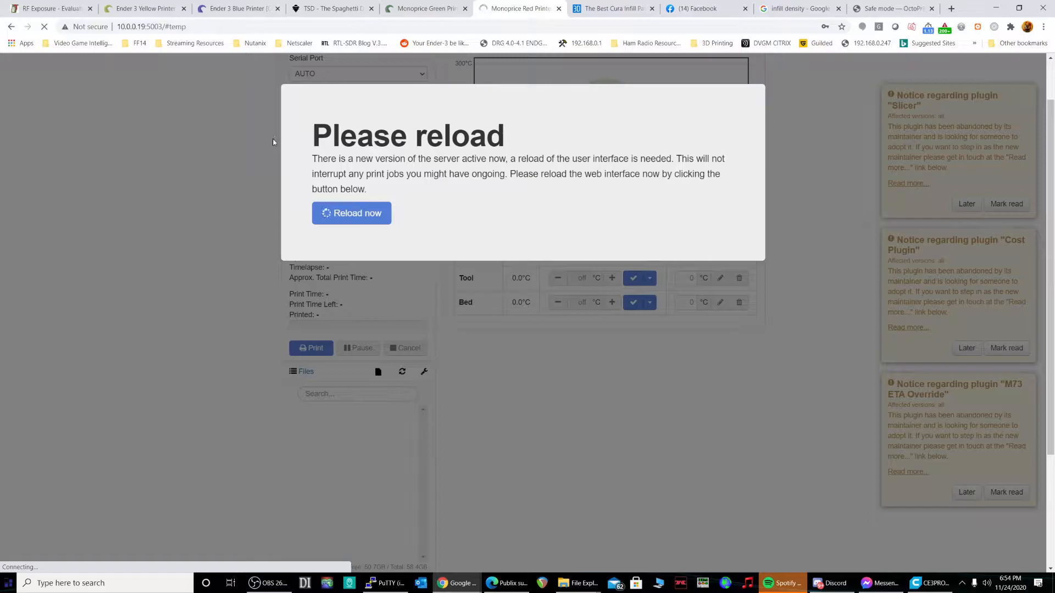
{"action": "left_click", "coordinate": [352, 212]}
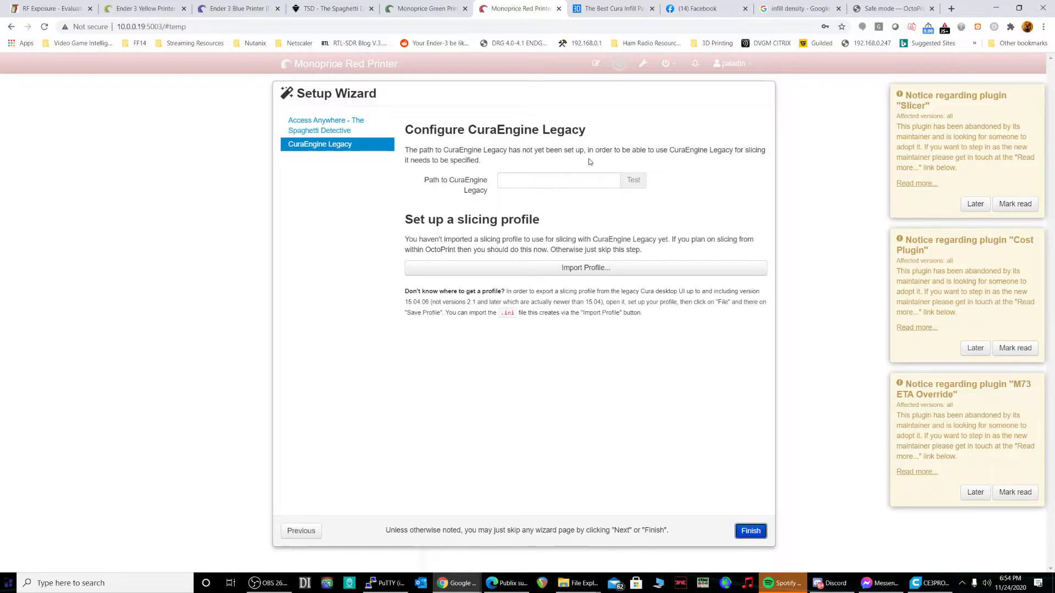
{"action": "left_click", "coordinate": [750, 531]}
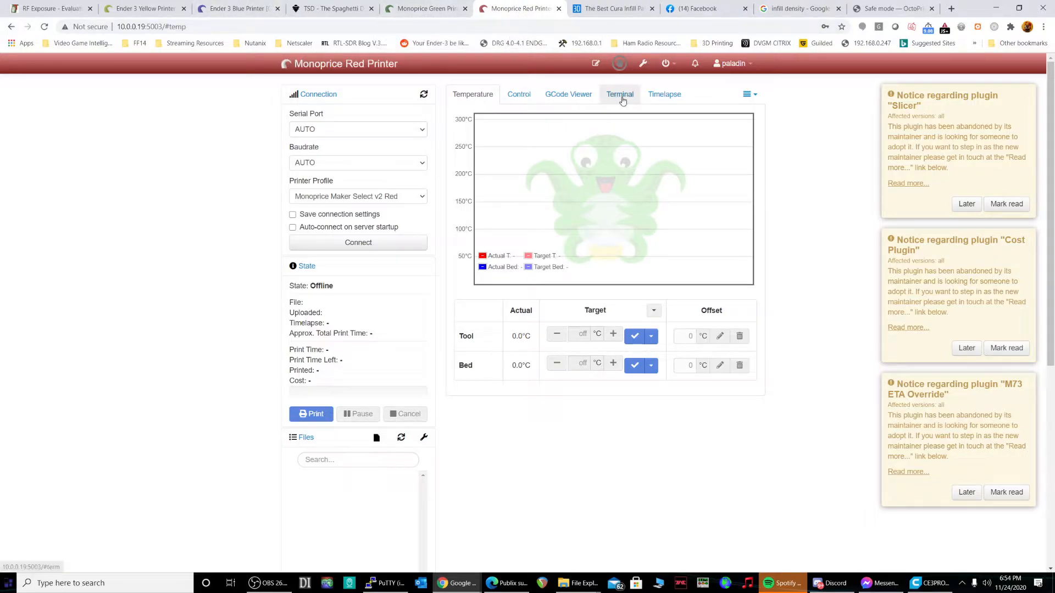
- Browse the Red printer's Timelapse and Temperature views, then return to the Ender 3 Yellow Printer
{"action": "left_click", "coordinate": [664, 94]}
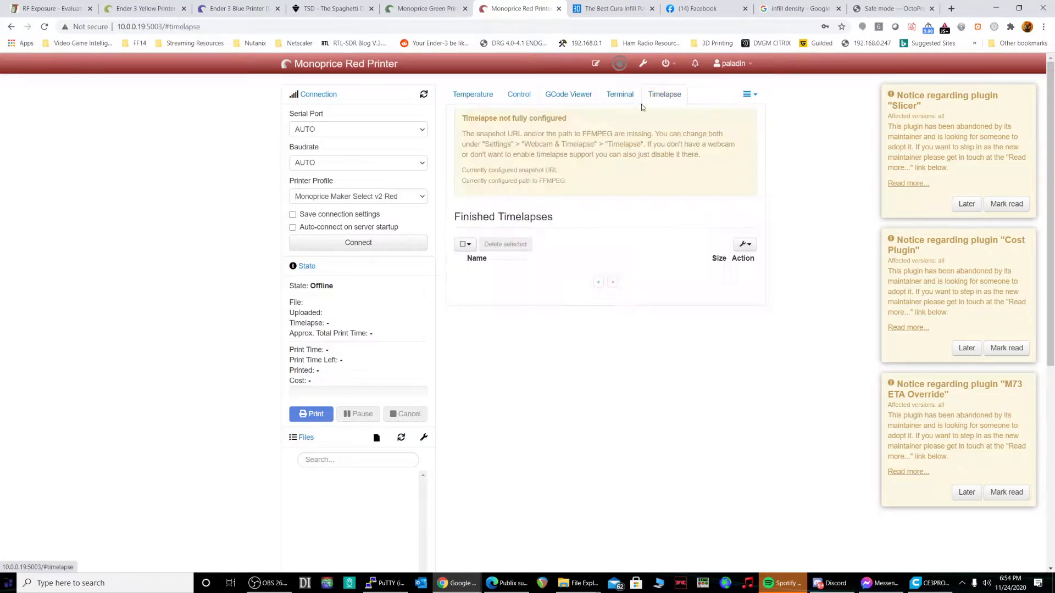
{"action": "left_click", "coordinate": [473, 94]}
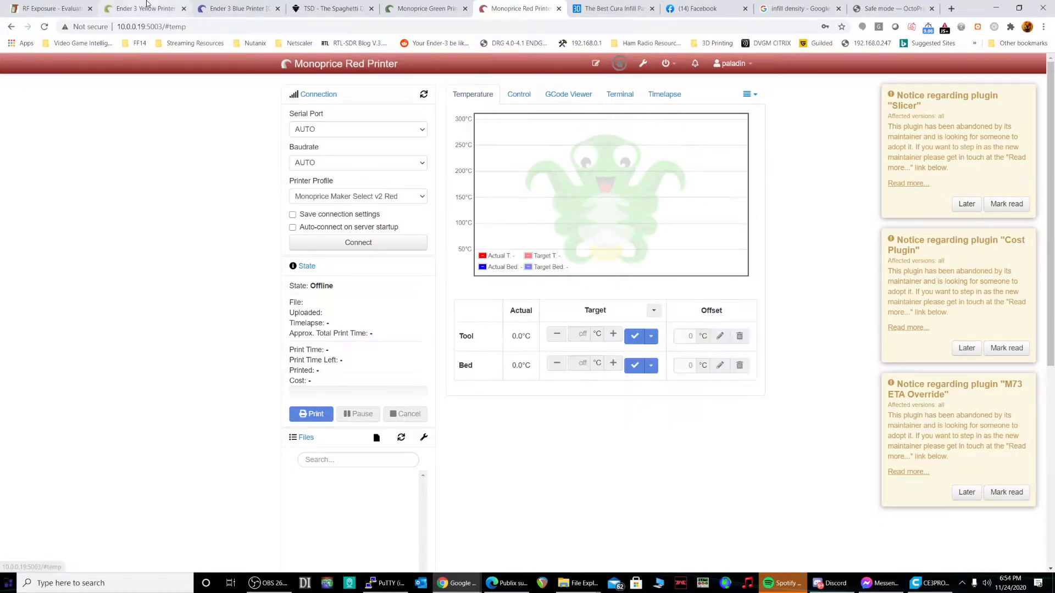
{"action": "left_click", "coordinate": [141, 8]}
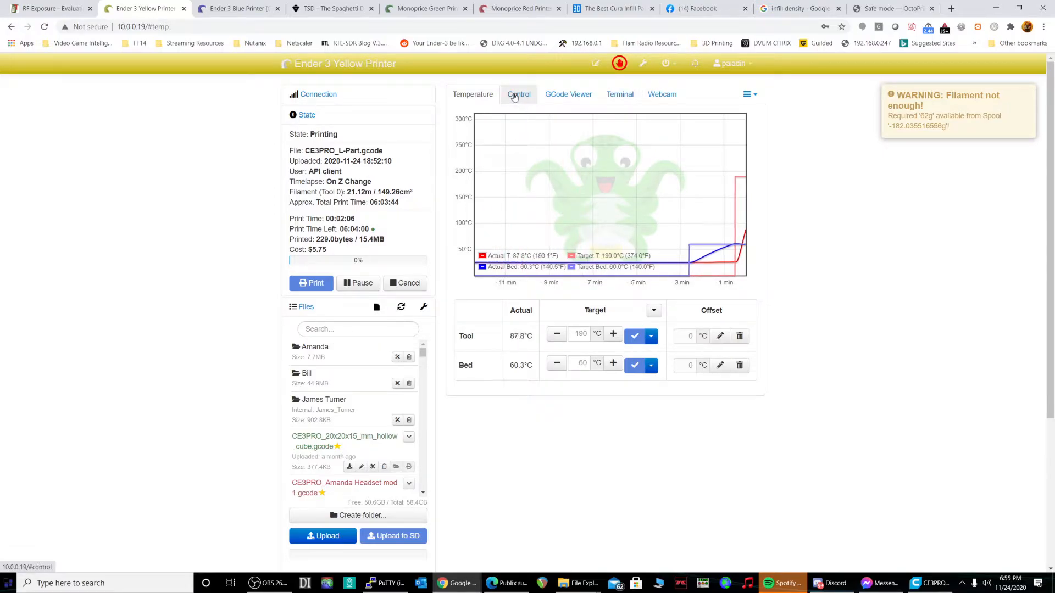
- View the Yellow printer's Control panel and Webcam stream, which fails to load
{"action": "left_click", "coordinate": [517, 94]}
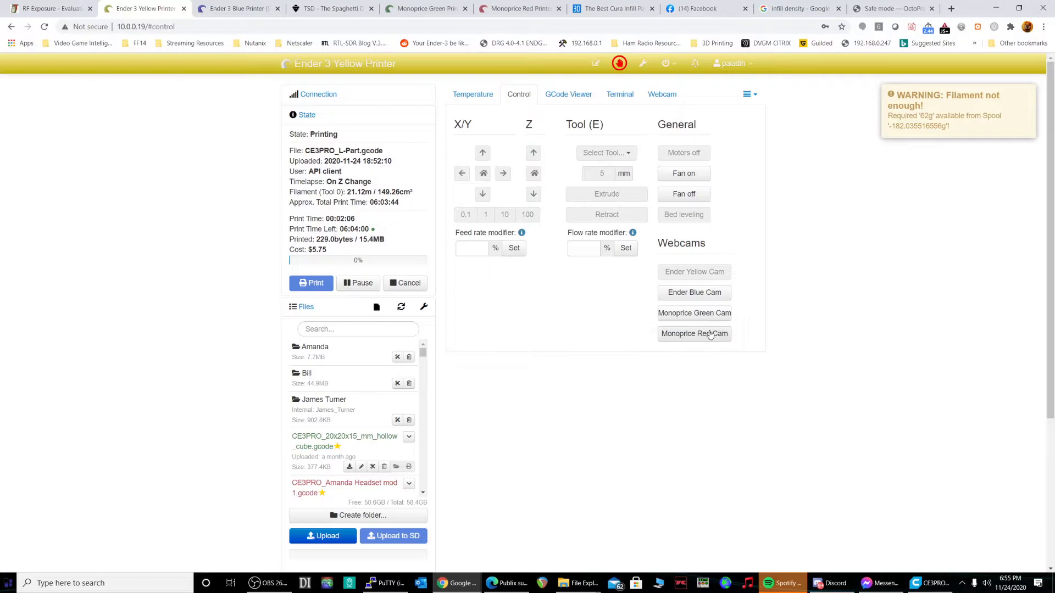
{"action": "mouse_move", "coordinate": [705, 276]}
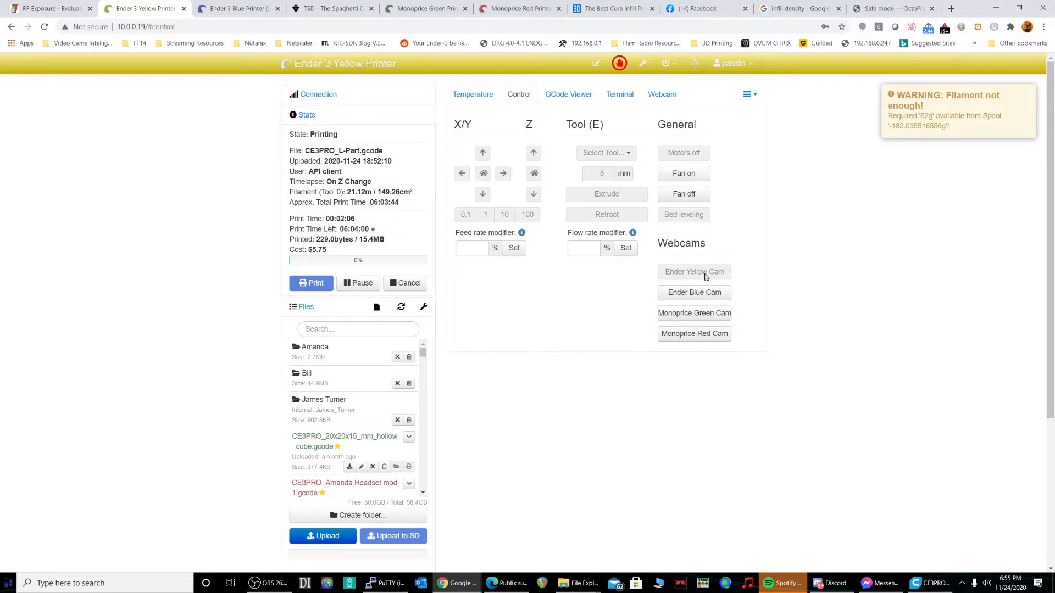
{"action": "mouse_move", "coordinate": [694, 331]}
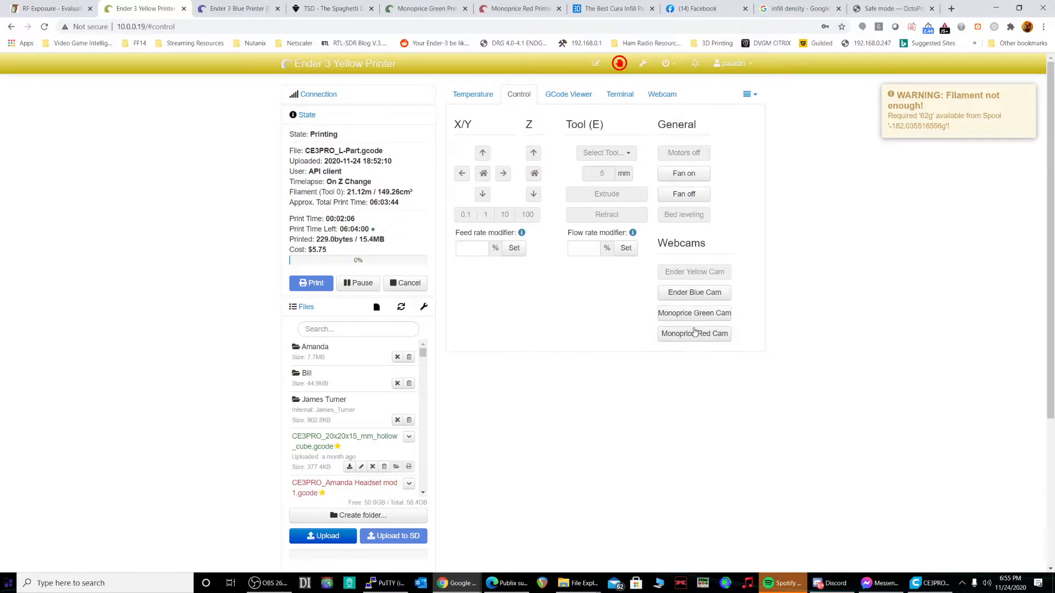
{"action": "left_click", "coordinate": [661, 94]}
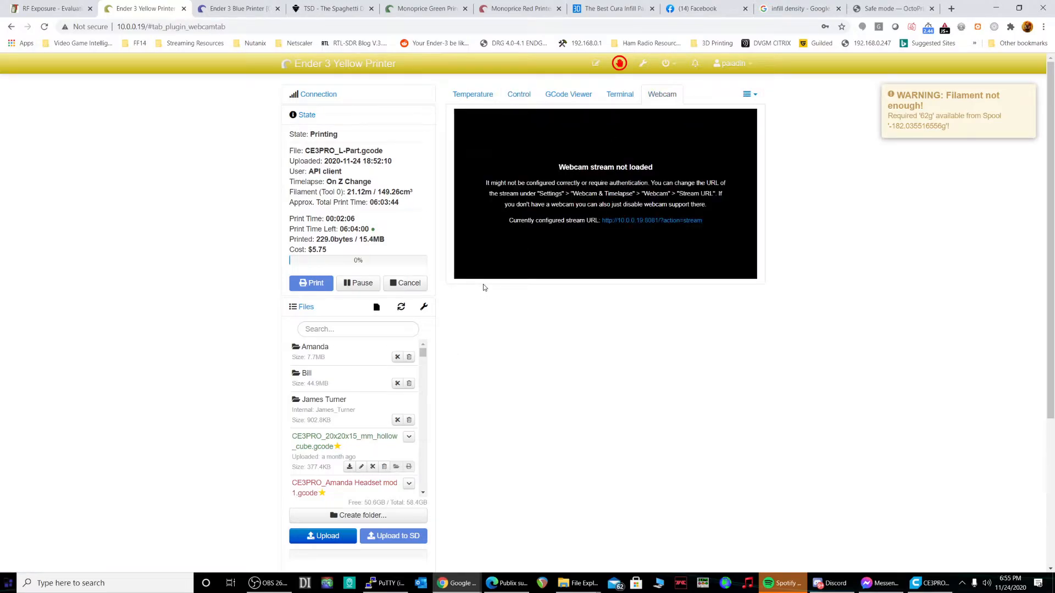
{"action": "mouse_move", "coordinate": [620, 226]}
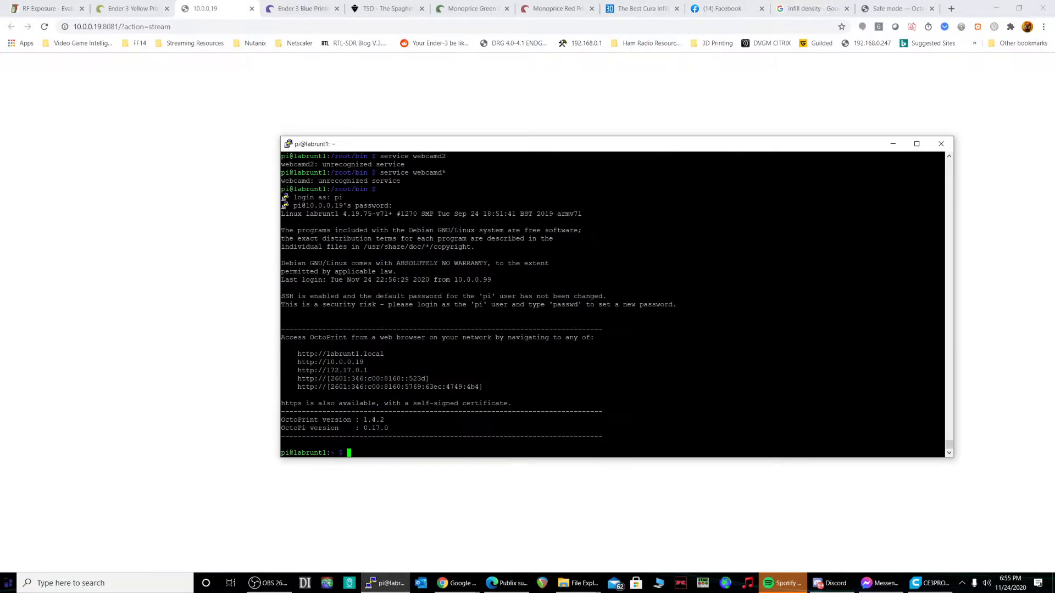
- Run 'service webcamd restart' on the Pi and authenticate the restart
{"action": "type", "text": "service webcamd*"}
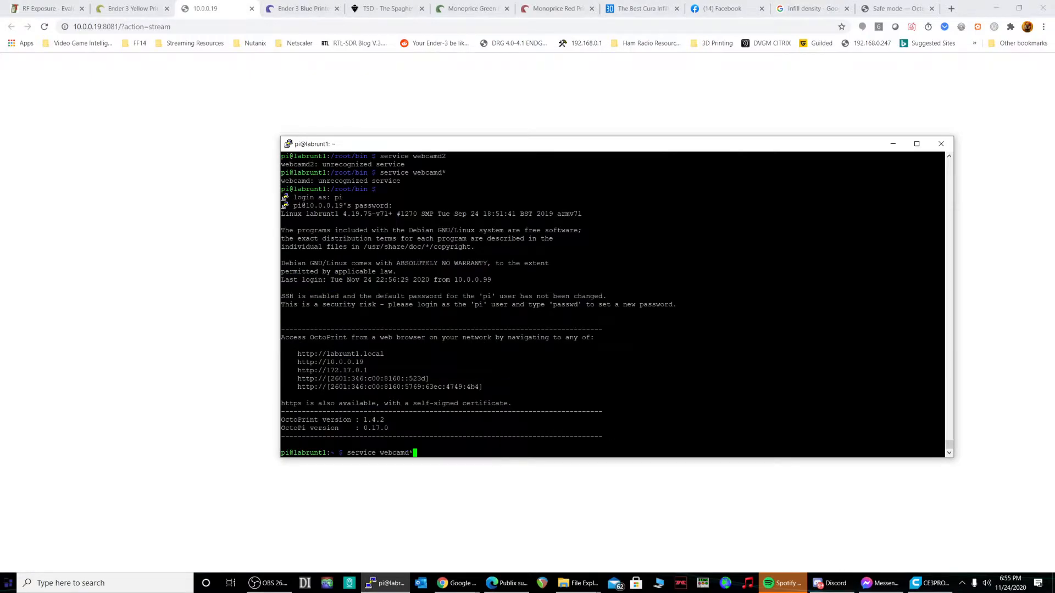
{"action": "type", "text": "restart"}
{"action": "type", "text": "1"}
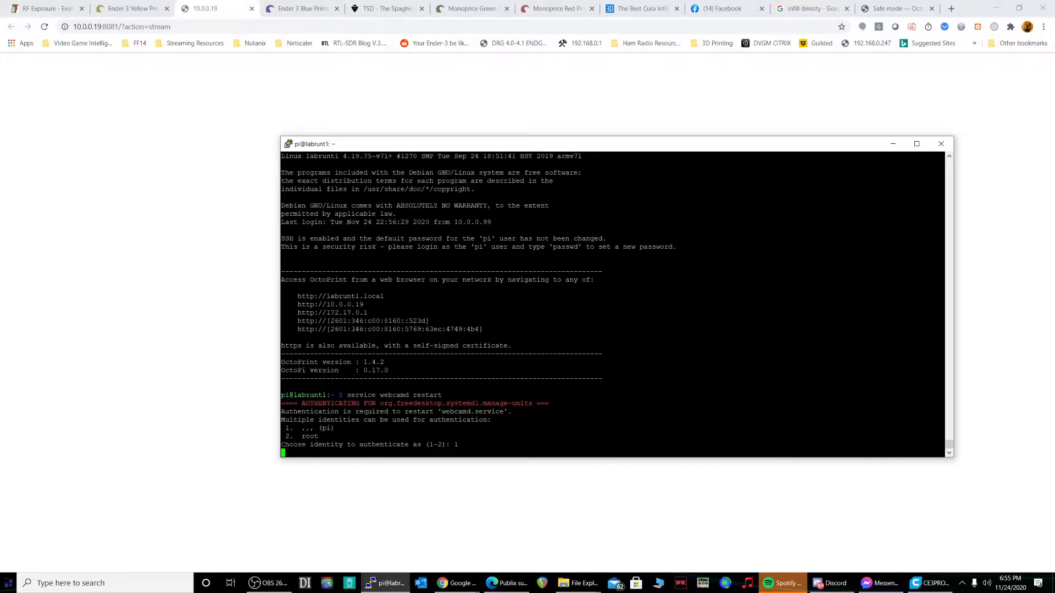
{"action": "key", "text": "enter"}
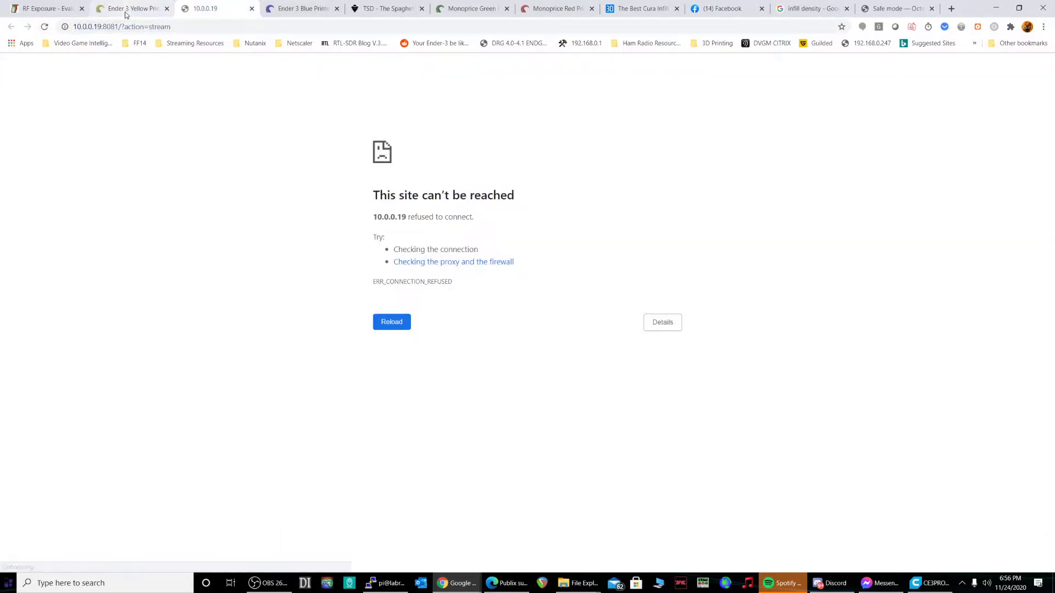
- Compare the Yellow printer's still-loading webcam with the Blue printer's live feed, ending on Yellow
{"action": "left_click", "coordinate": [131, 8]}
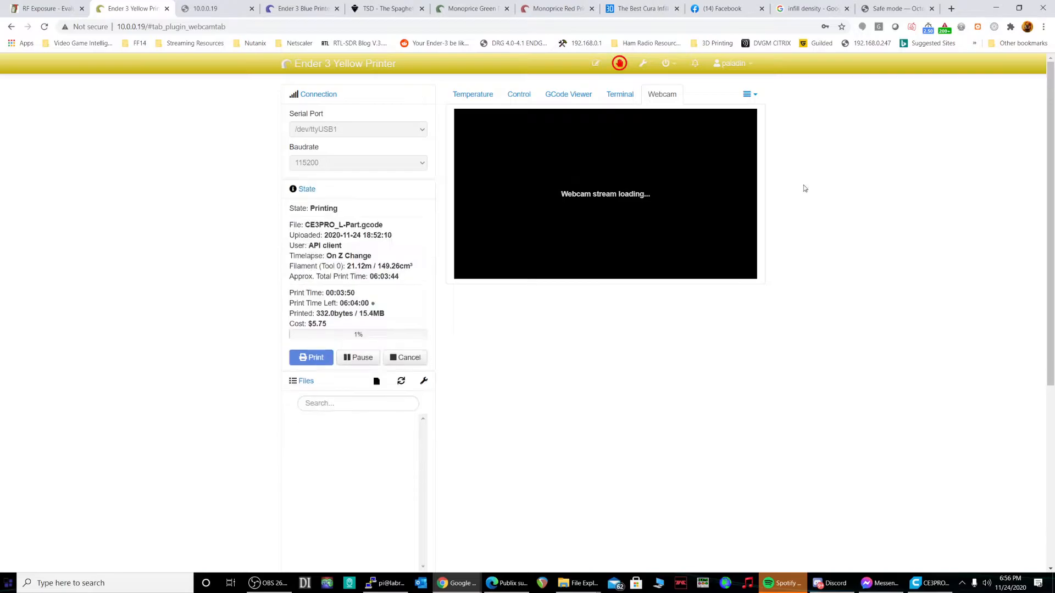
{"action": "left_click", "coordinate": [301, 8]}
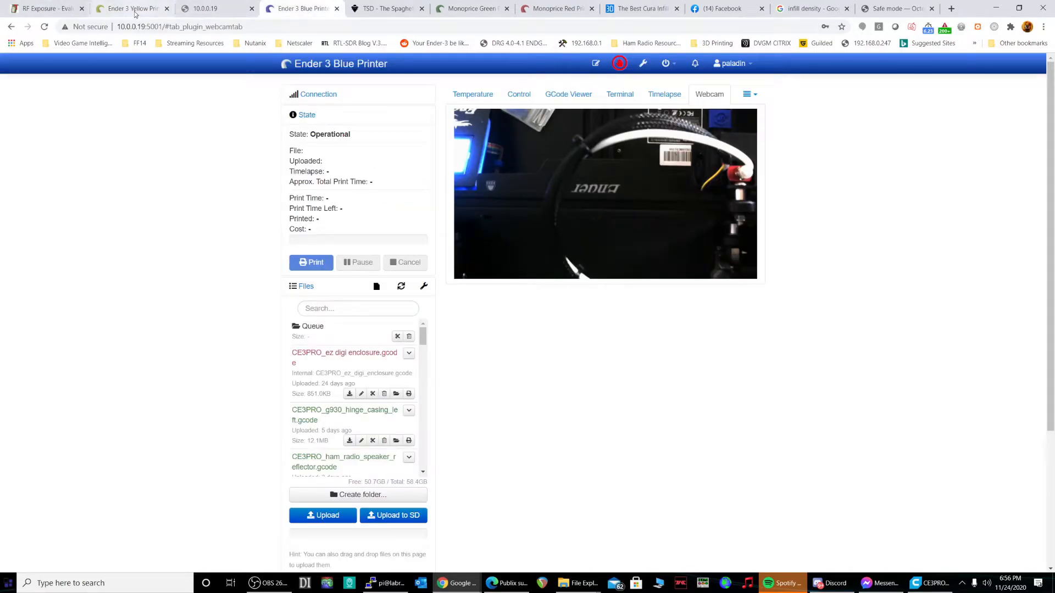
{"action": "left_click", "coordinate": [130, 8]}
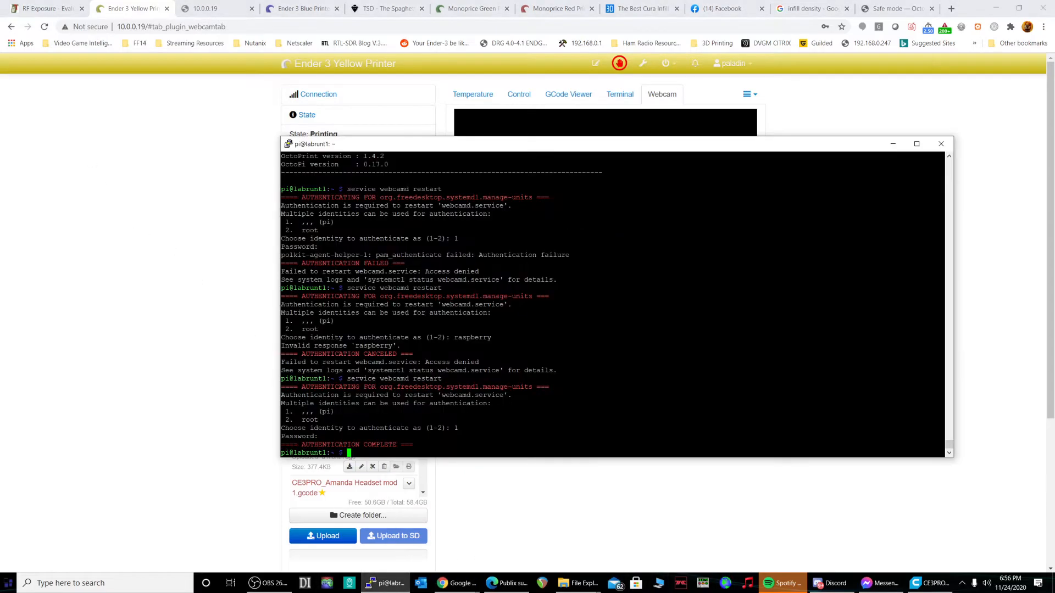
- Check webcamd status, try ./webcam2d, move into /boot and list its files
{"action": "type", "text": "service webcamd status"}
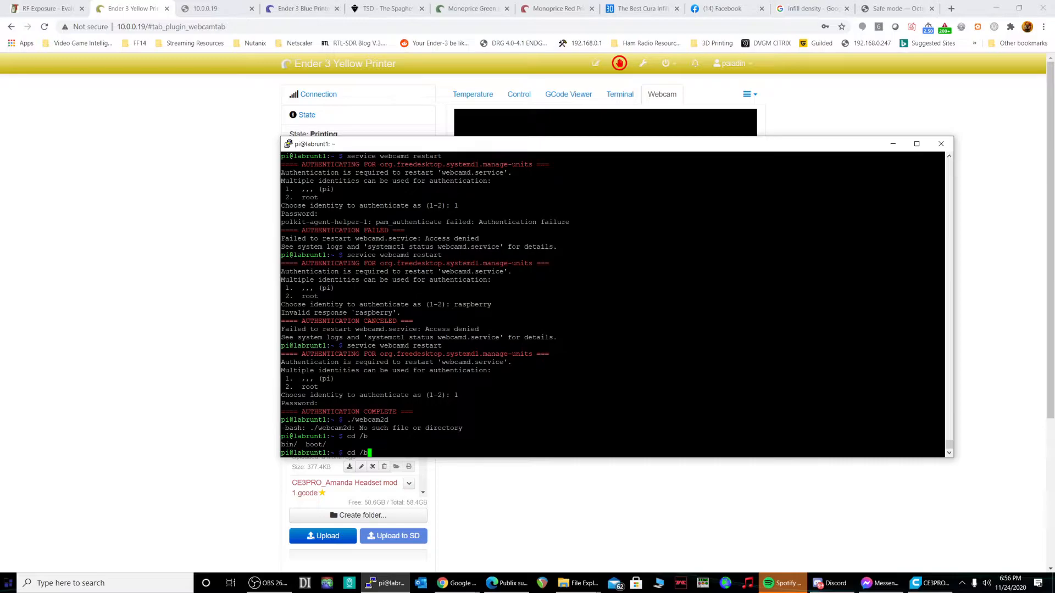
{"action": "key", "text": "Tab"}
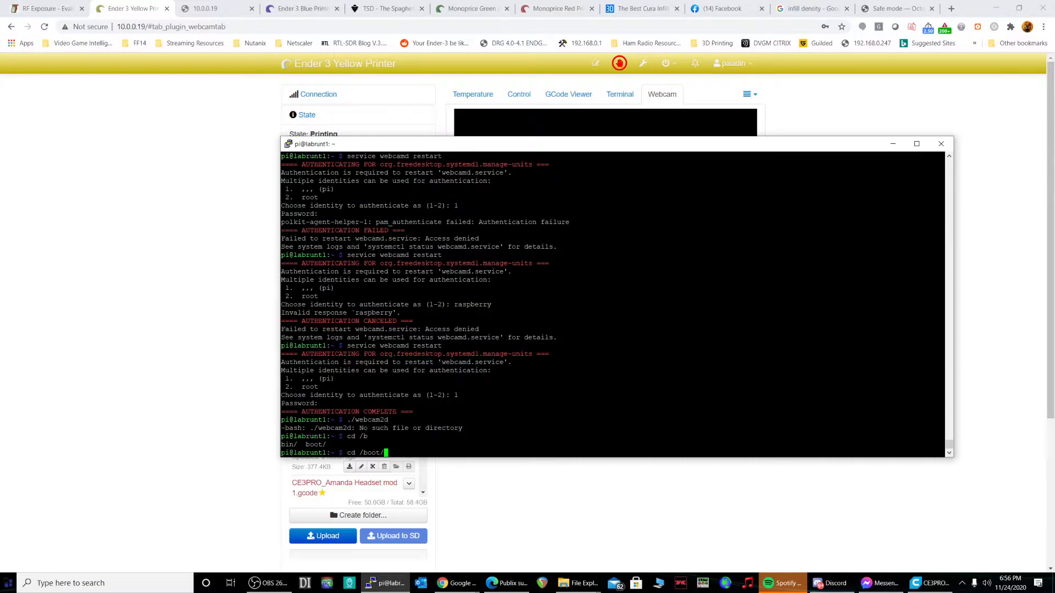
{"action": "type", "text": "./webcam2d"}
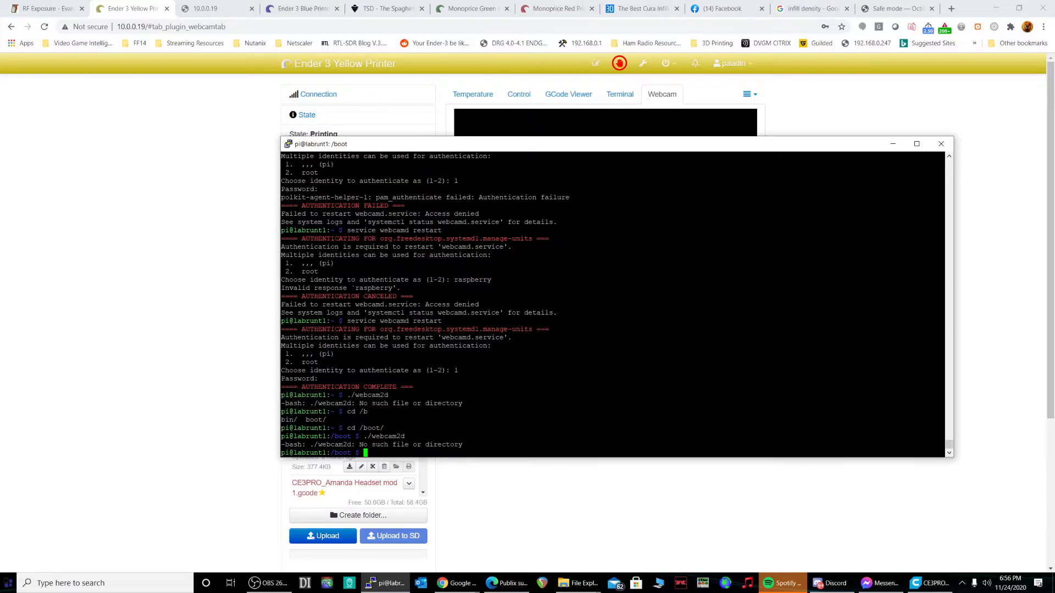
{"action": "type", "text": "ls"}
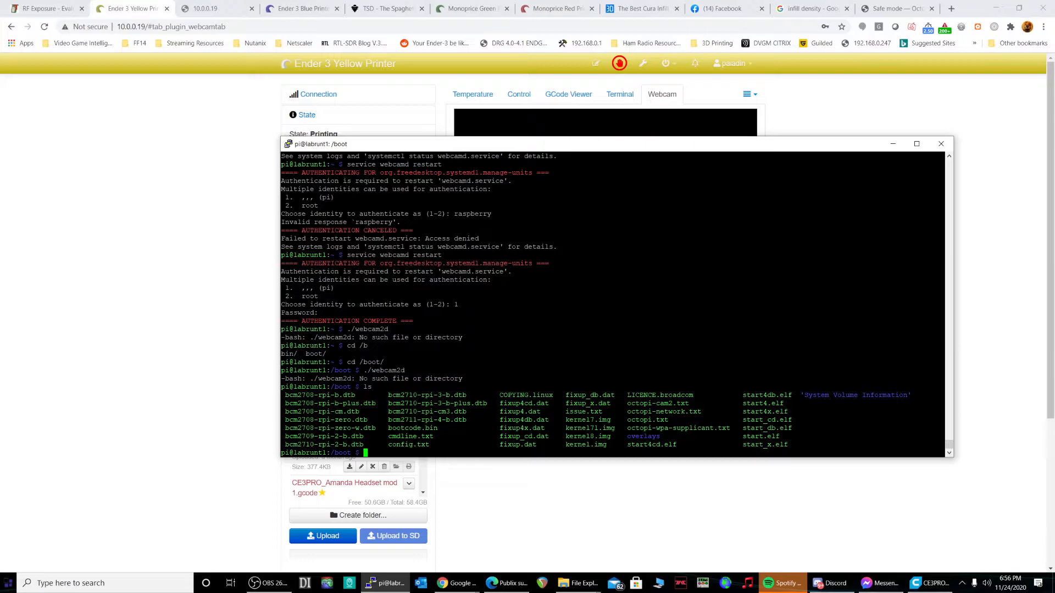
- Restart webcamd and inspect the /dev/video2 webcam with video4linux and v4l2-ctl, then try ./webcam2d
{"action": "type", "text": "service webcamd restart"}
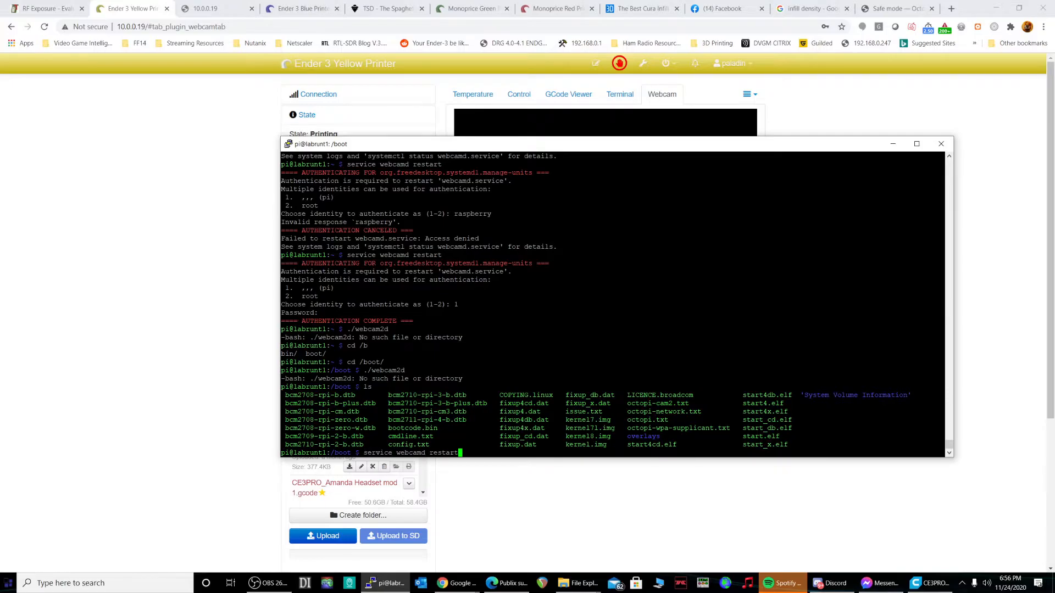
{"action": "type", "text": "cat /sys/class/video4linux/video11/name"}
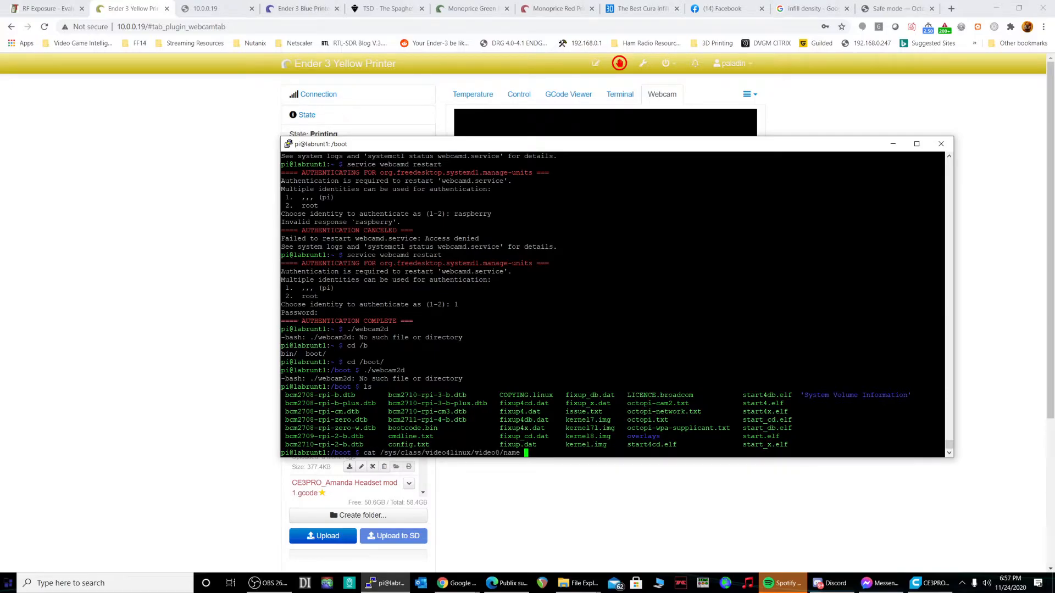
{"action": "type", "text": "sudo v4l2-ctl --device=/dev/video2 --all"}
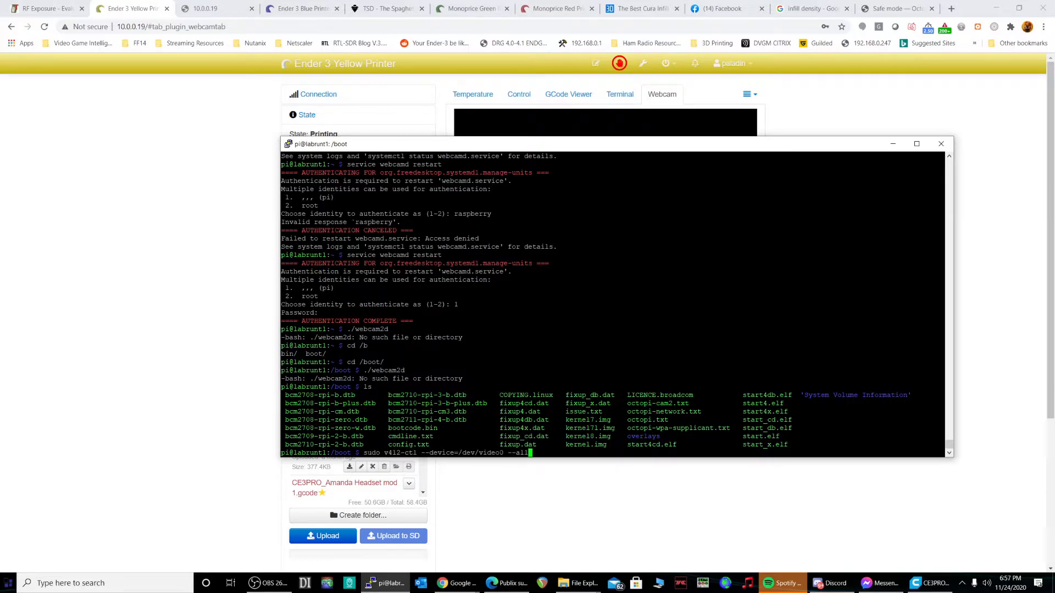
{"action": "type", "text": "sudo apt-get install v4l2-ctl"}
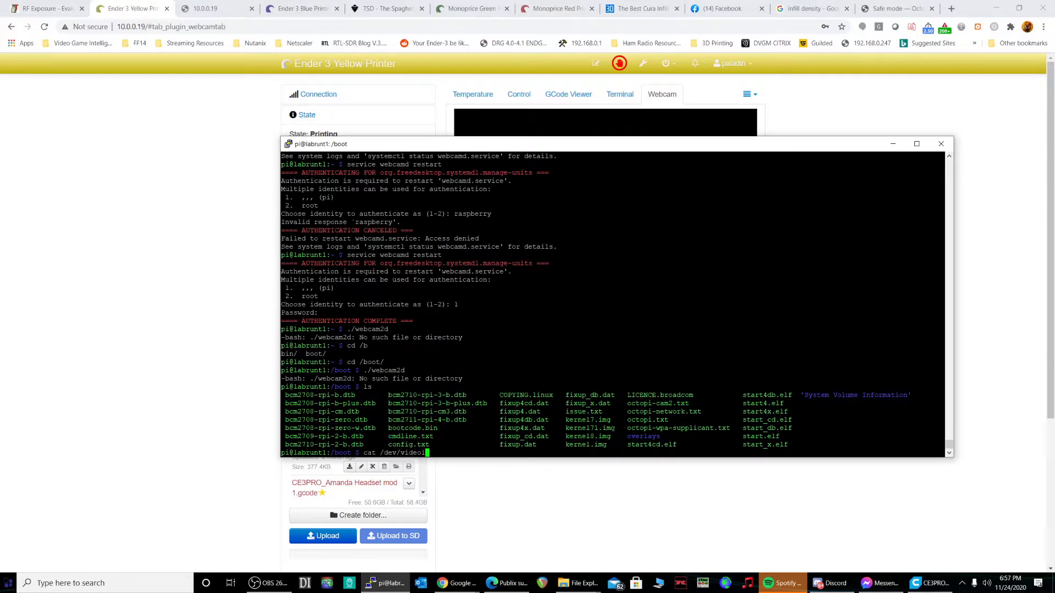
{"action": "type", "text": "./webcam2d"}
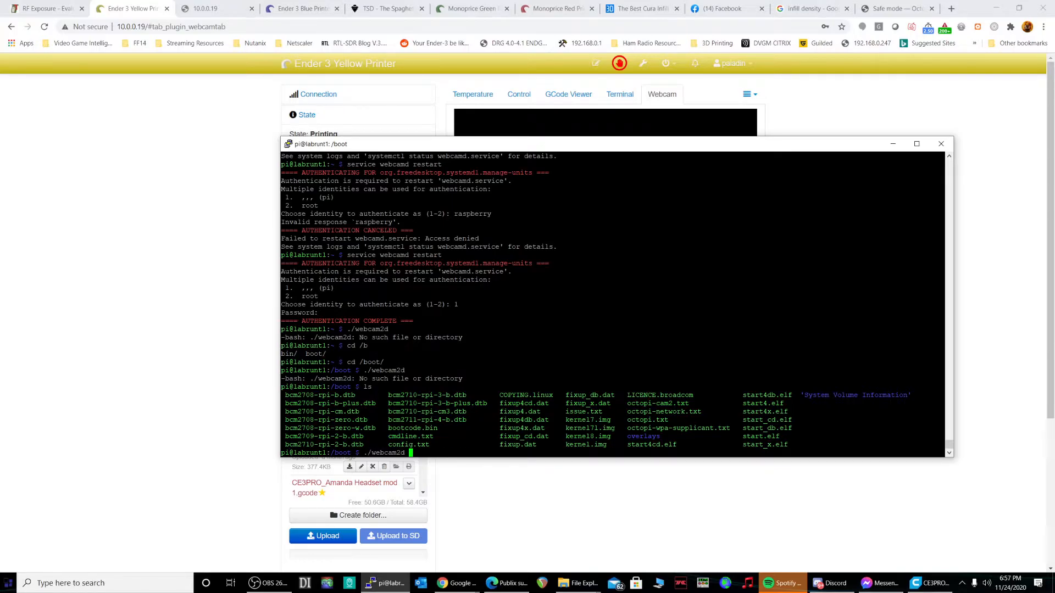
- Copy /boot/octopi.txt to octopi-cam2.txt, edit it in nano, and copy webcamyellowd to webcam2d
{"action": "type", "text": "sudo nano /boot/octopi-cam2.txt"}
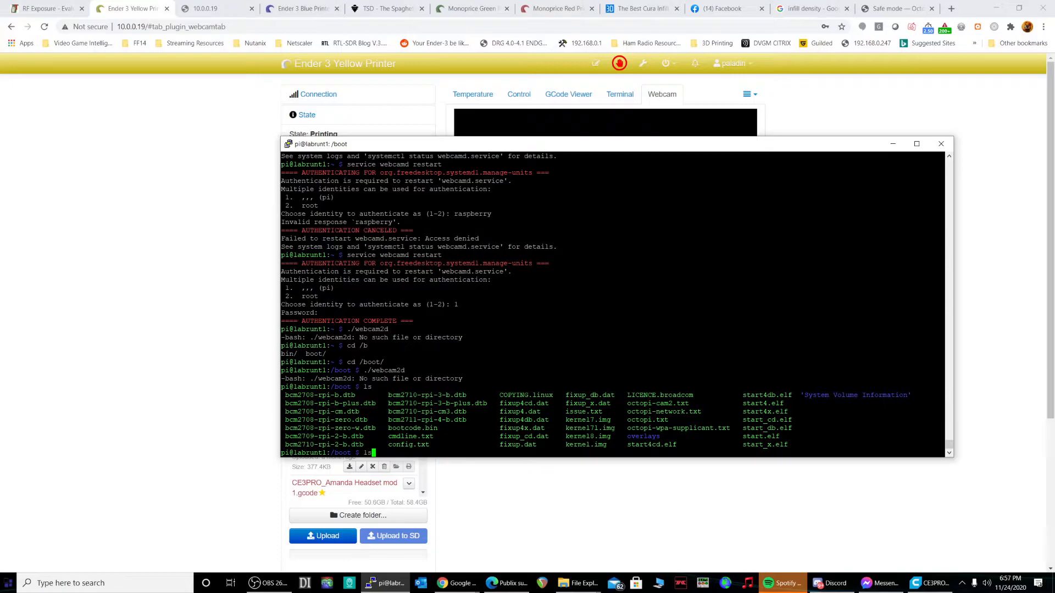
{"action": "type", "text": "sudo cp webcamyellowd webcam2d"}
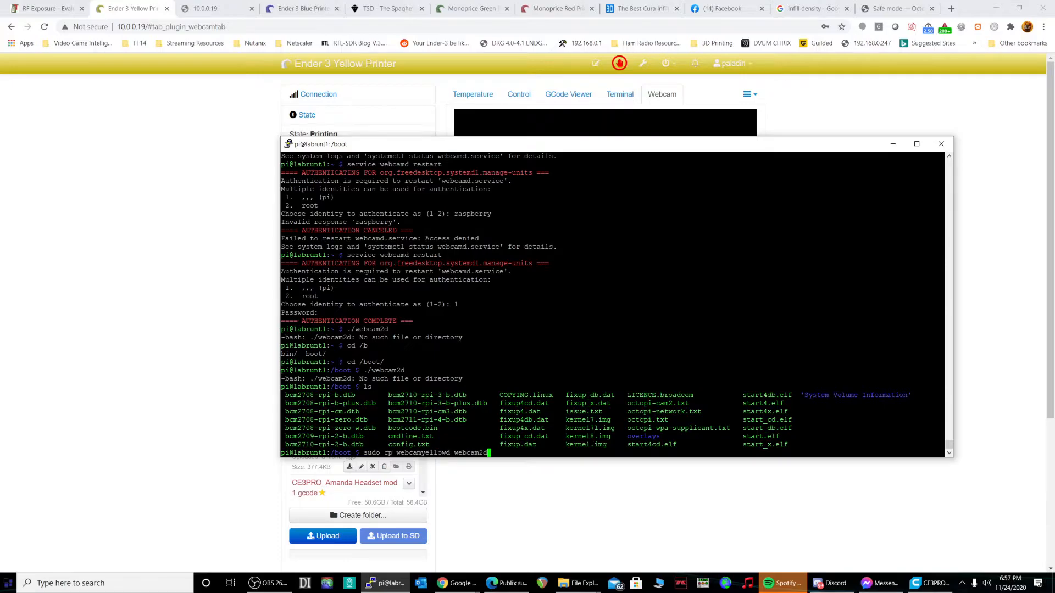
{"action": "type", "text": "sudo nano /boot/octopi-cam2.txt"}
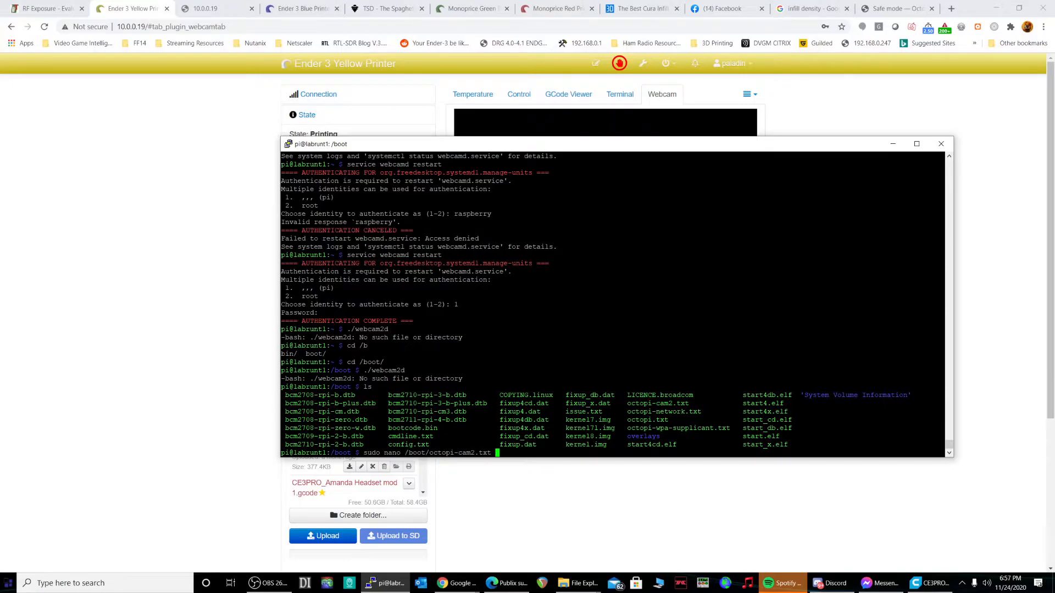
{"action": "type", "text": "sudo cp /boot/octopi.txt /boot/octopi-cam2.txt"}
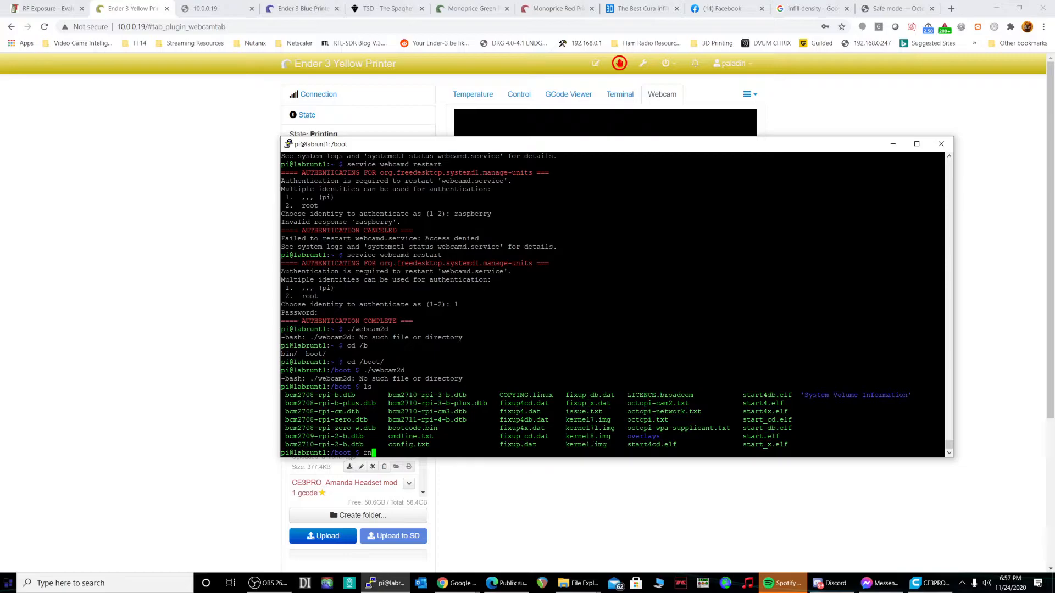
{"action": "type", "text": "sudo nano /boot/octopi-cam2.txt"}
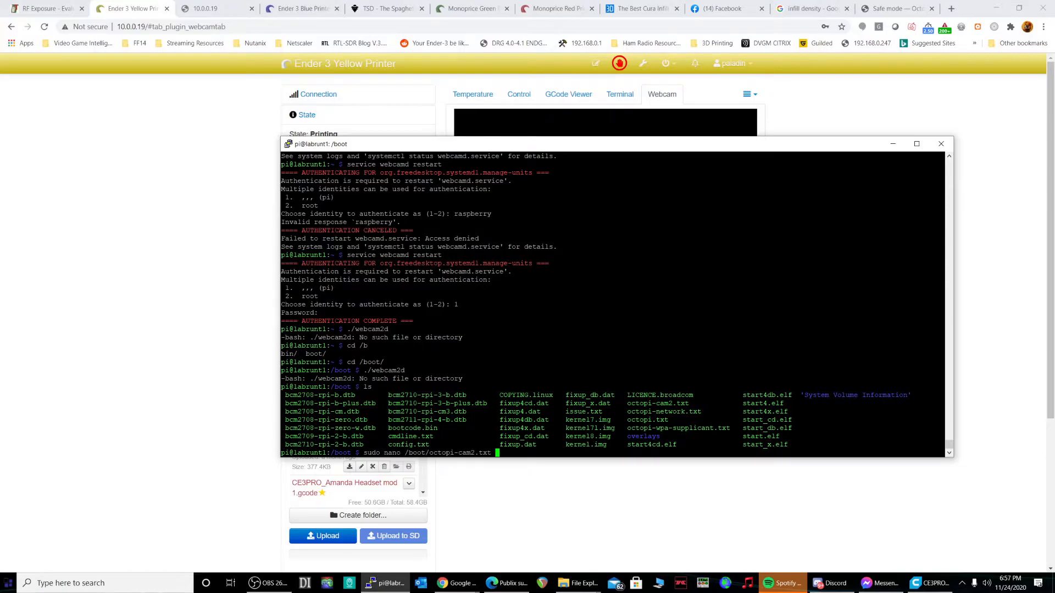
{"action": "type", "text": "cp /boot/octopi.txt /boot/octopi-cam2.txt"}
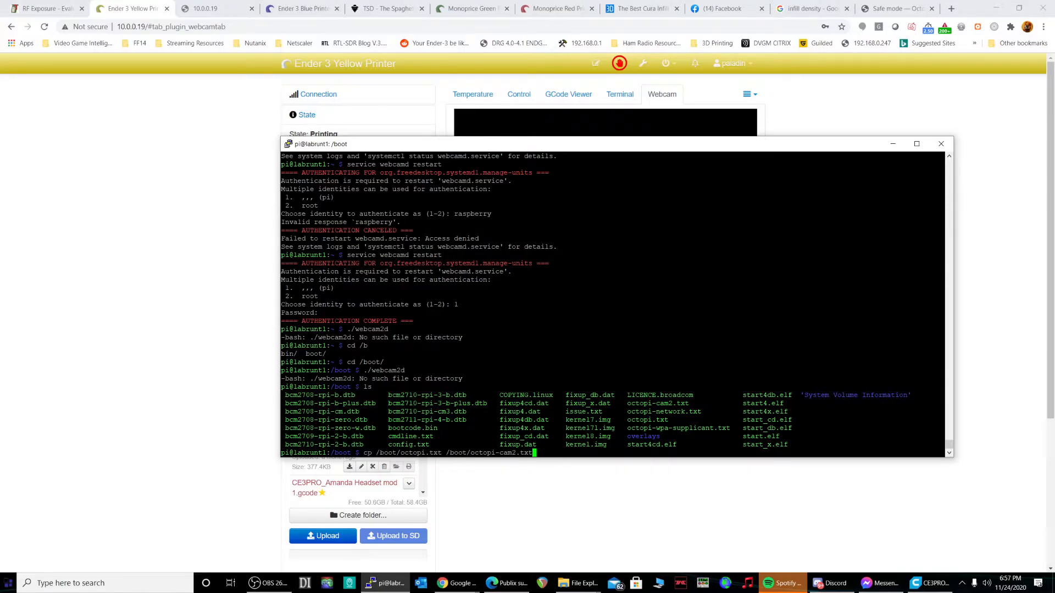
- Restart the webcamd and octoprint services, then run webcam2d from /root/bin to start MJPG-streamer on port 8081
{"action": "type", "text": "cd bin/"}
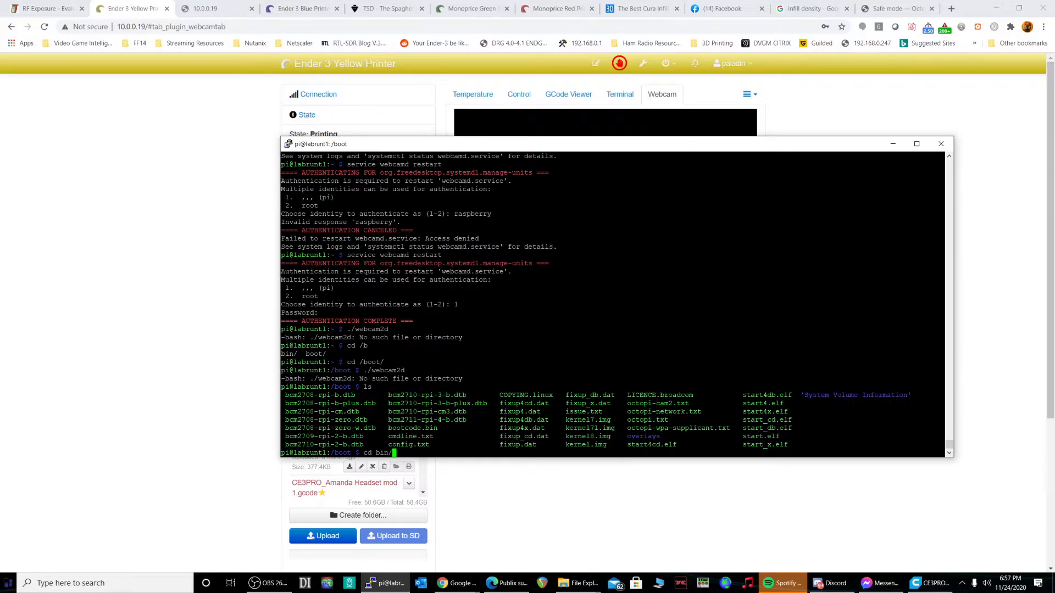
{"action": "type", "text": "sudo service webcamd restart"}
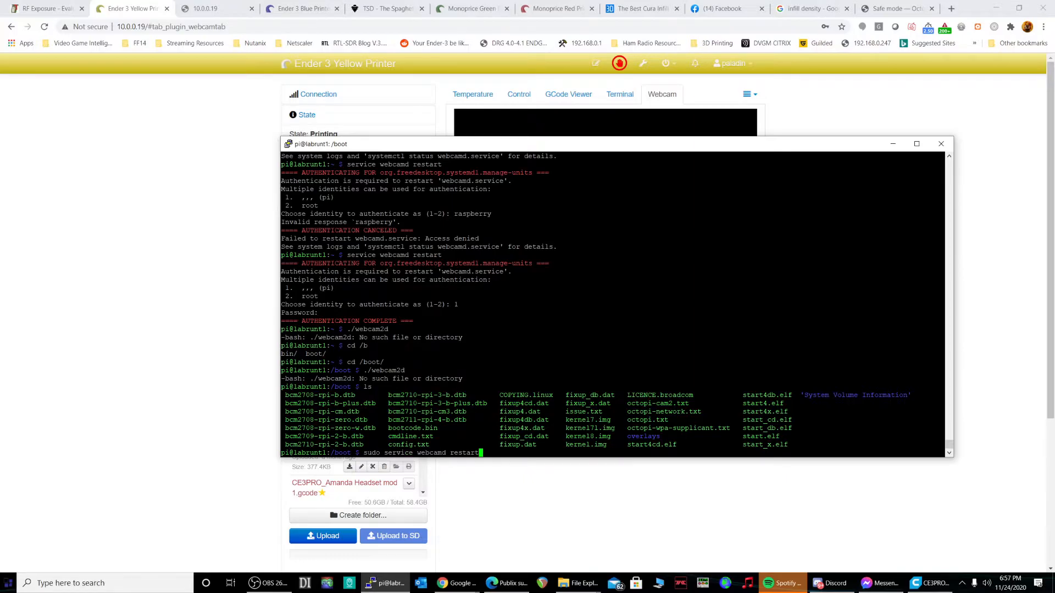
{"action": "type", "text": "service status octoprint*"}
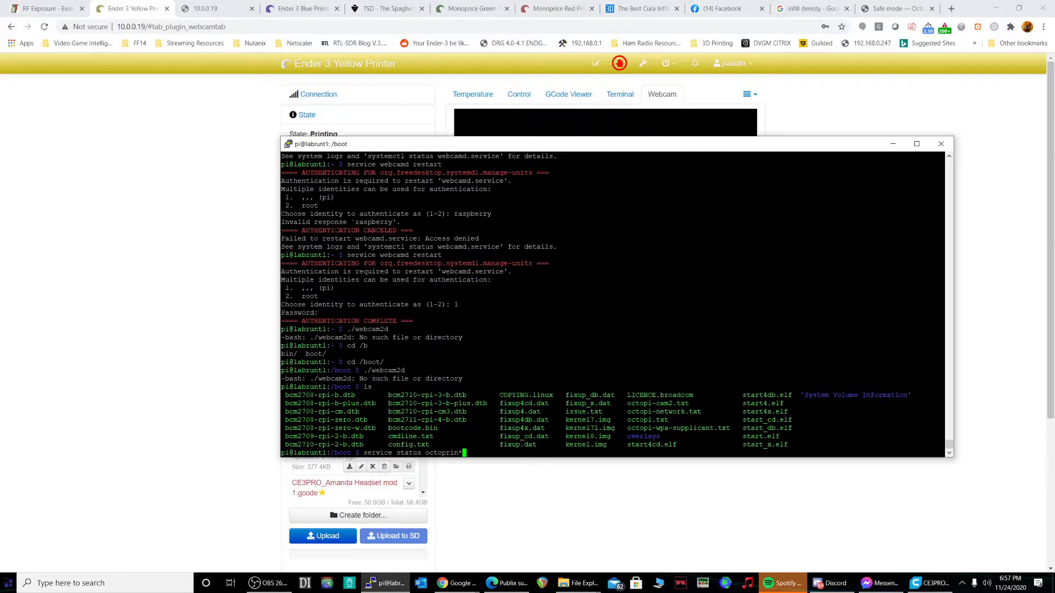
{"action": "type", "text": "octoprint restart"}
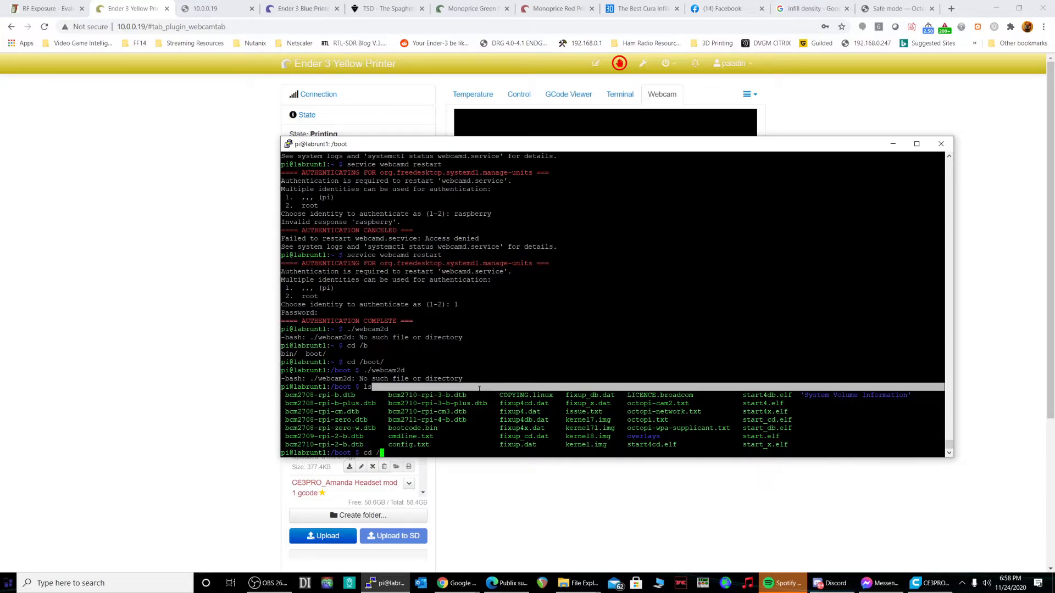
{"action": "type", "text": "cd /root/bin/"}
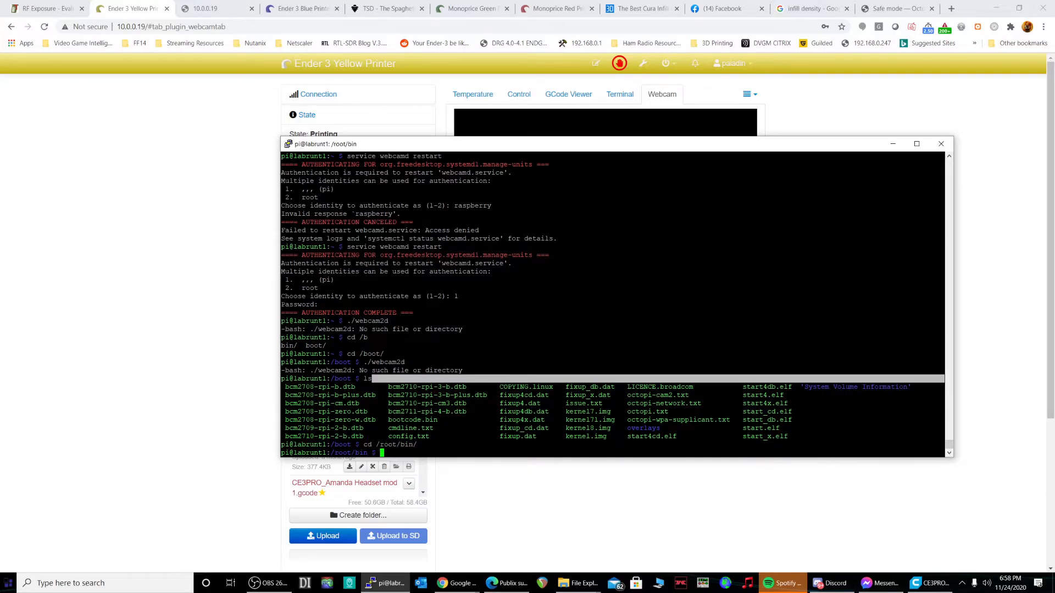
{"action": "type", "text": "ls"}
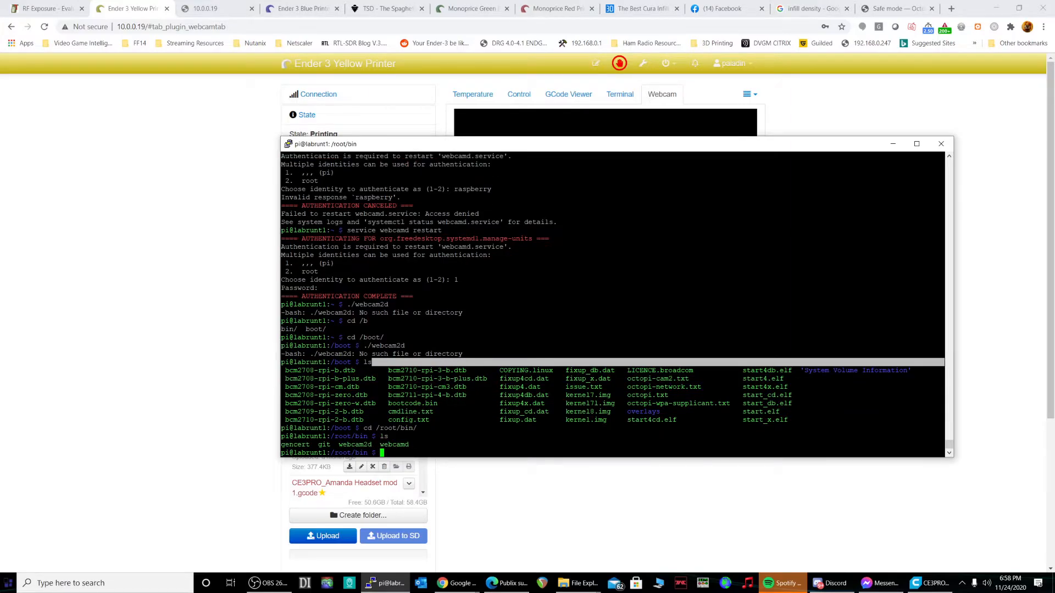
{"action": "type", "text": "webcam2d"}
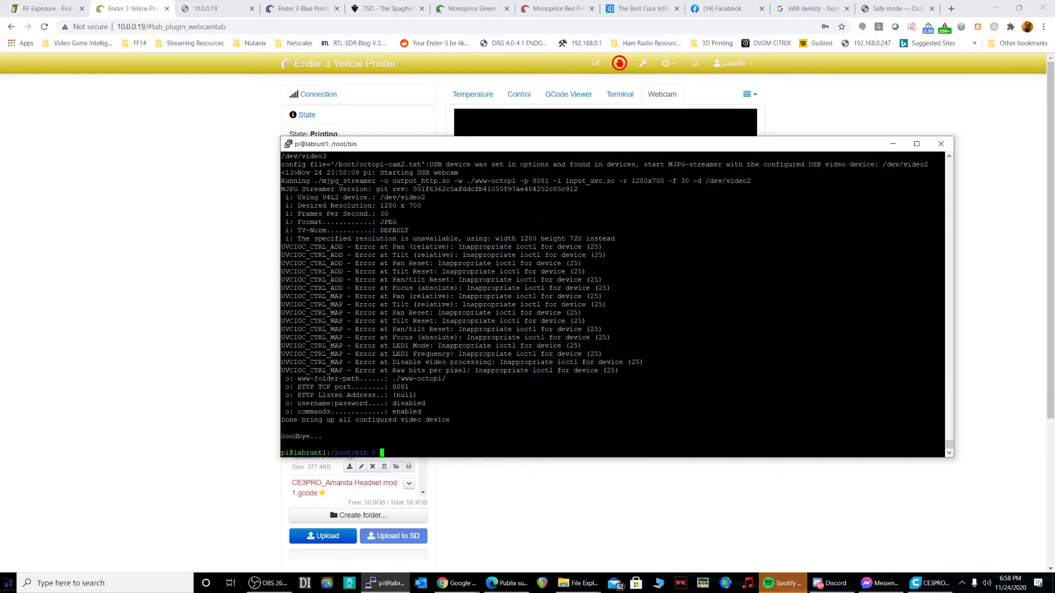
{"action": "mouse_move", "coordinate": [184, 180]}
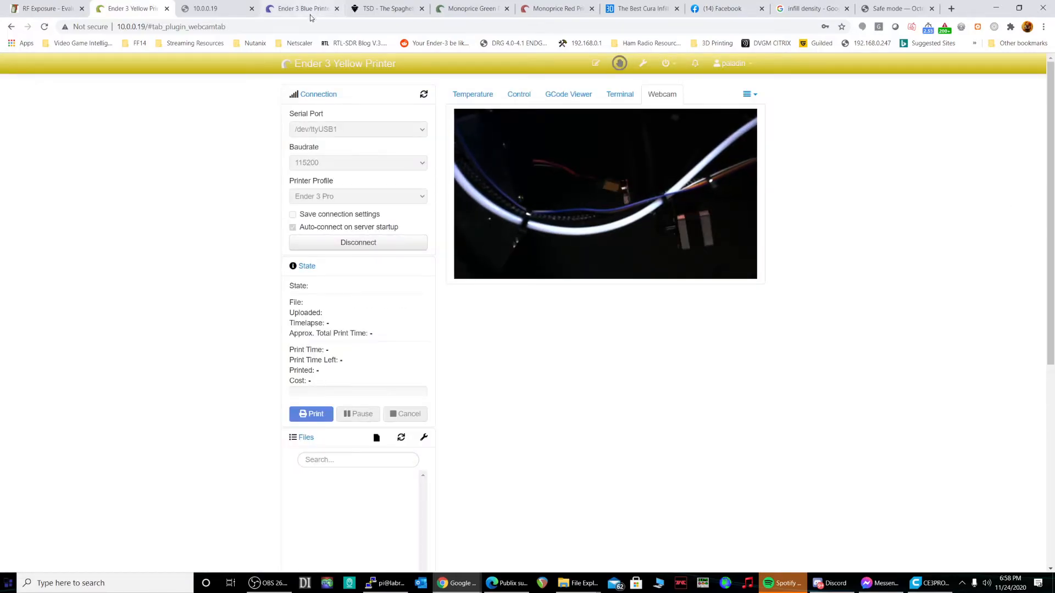
- With the Yellow webcam now streaming live, switch to the Ender 3 Blue Printer page
{"action": "left_click", "coordinate": [384, 8]}
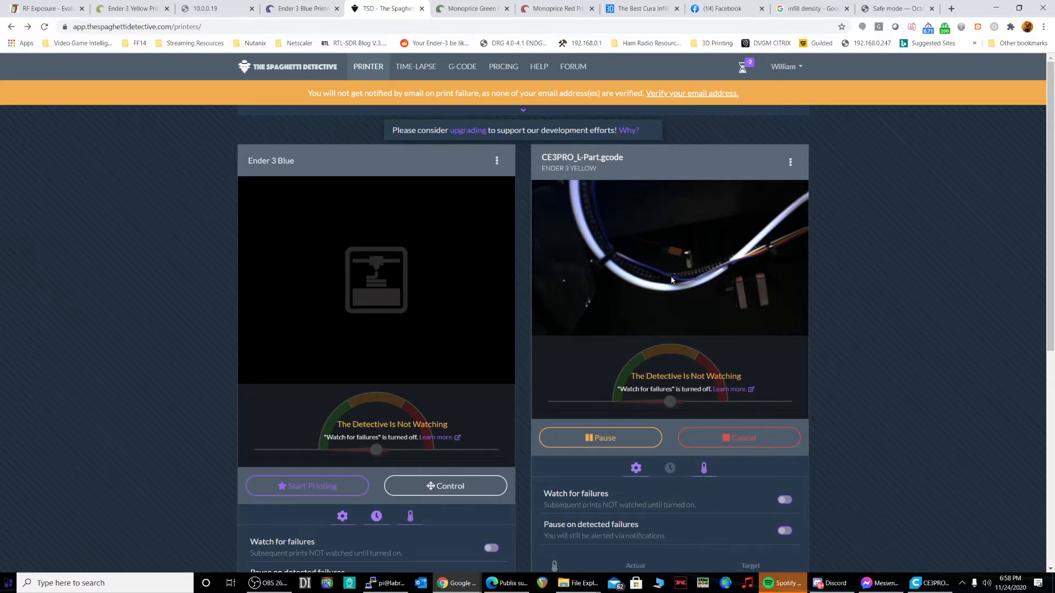
- Scroll the Spaghetti Detective Printers page to the Ender 3 Yellow live webcam card beside Ender 3 Blue
{"action": "scroll", "scroll_direction": "down", "scroll_amount": 3}
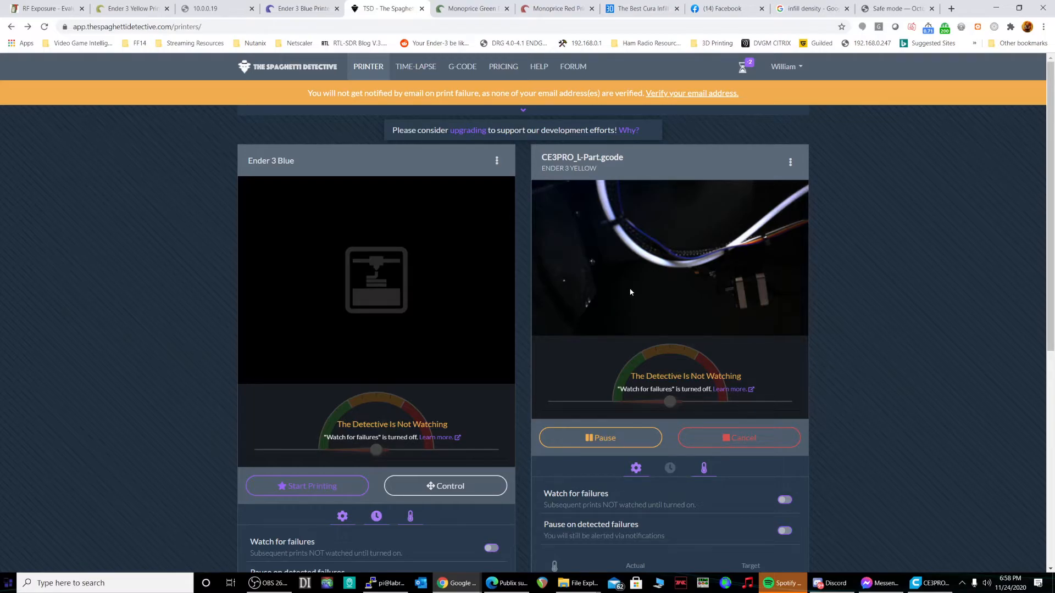
{"action": "mouse_move", "coordinate": [583, 391]}
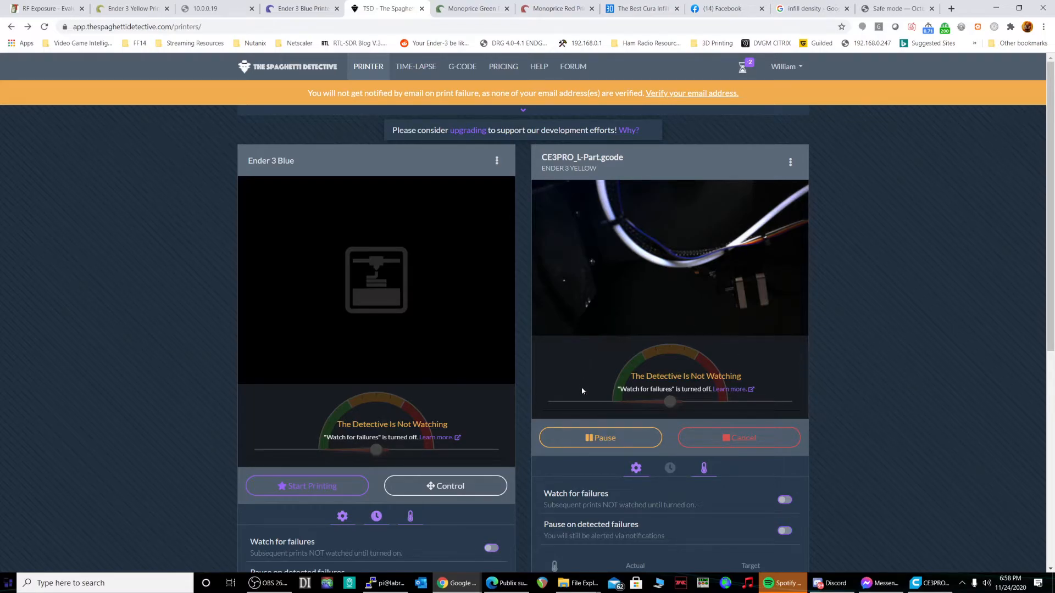
{"action": "mouse_move", "coordinate": [756, 311]}
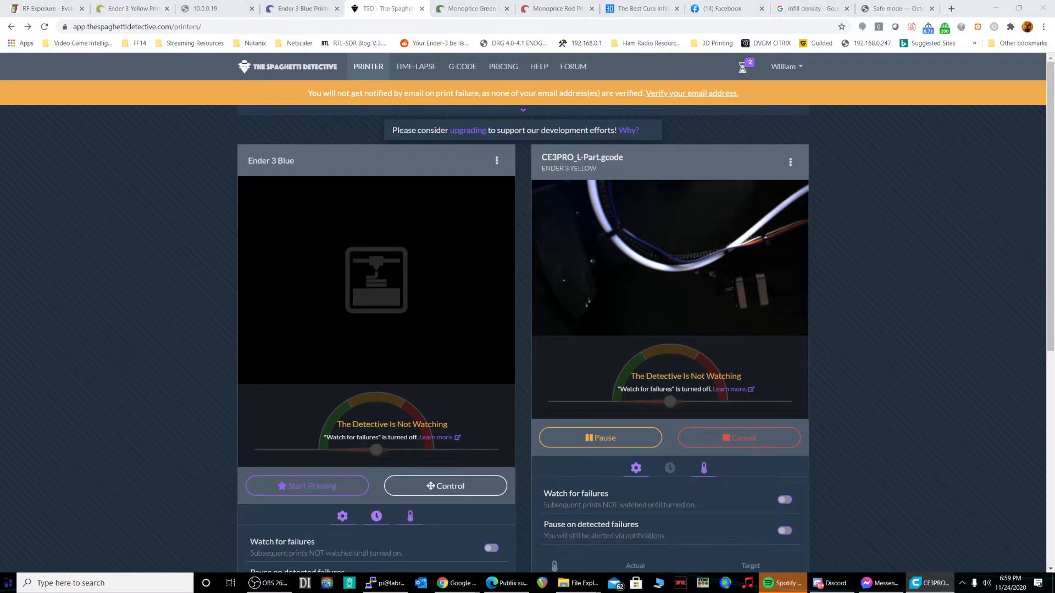
- Bring up Ultimaker Cura's MONITOR view for the OctoprintYellow printer with its webcam and print progress
{"action": "left_click", "coordinate": [928, 583]}
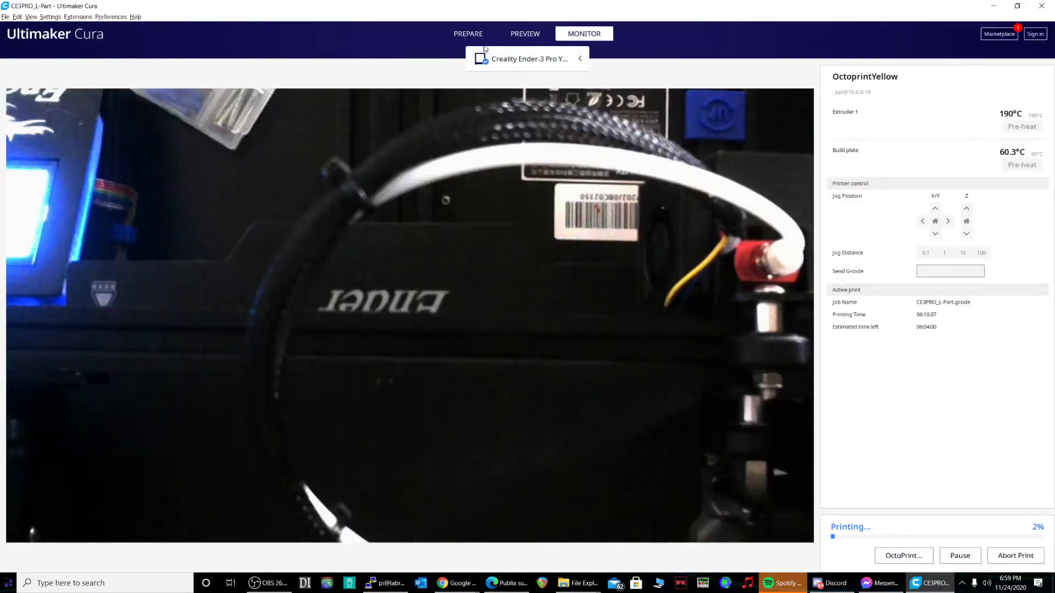
{"action": "left_click", "coordinate": [468, 34]}
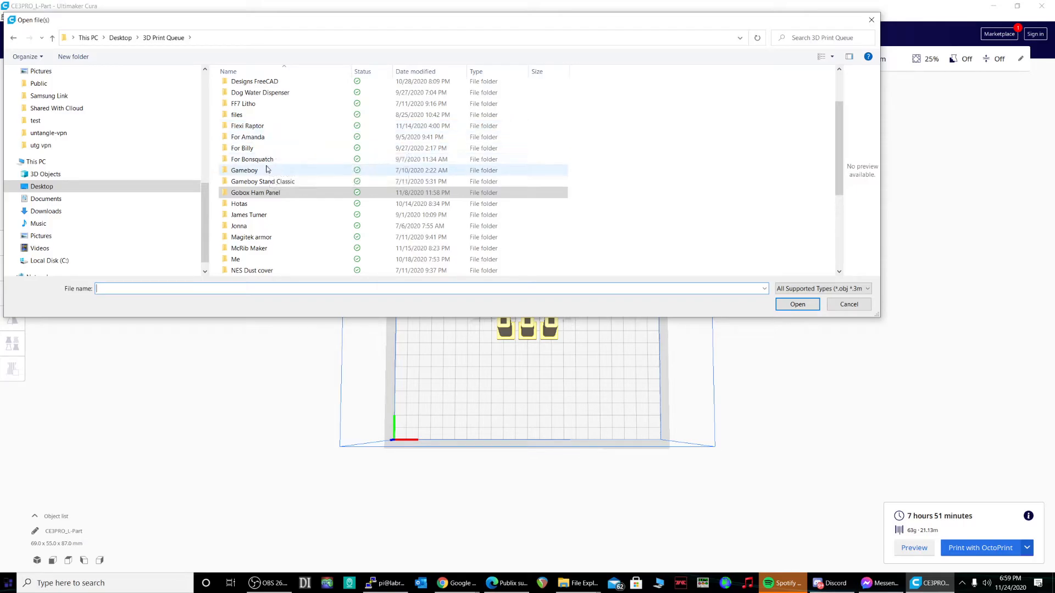
- Load the M10 nut and M10 screw models from the Screws and Nuts files folder
{"action": "double_click", "coordinate": [253, 159]}
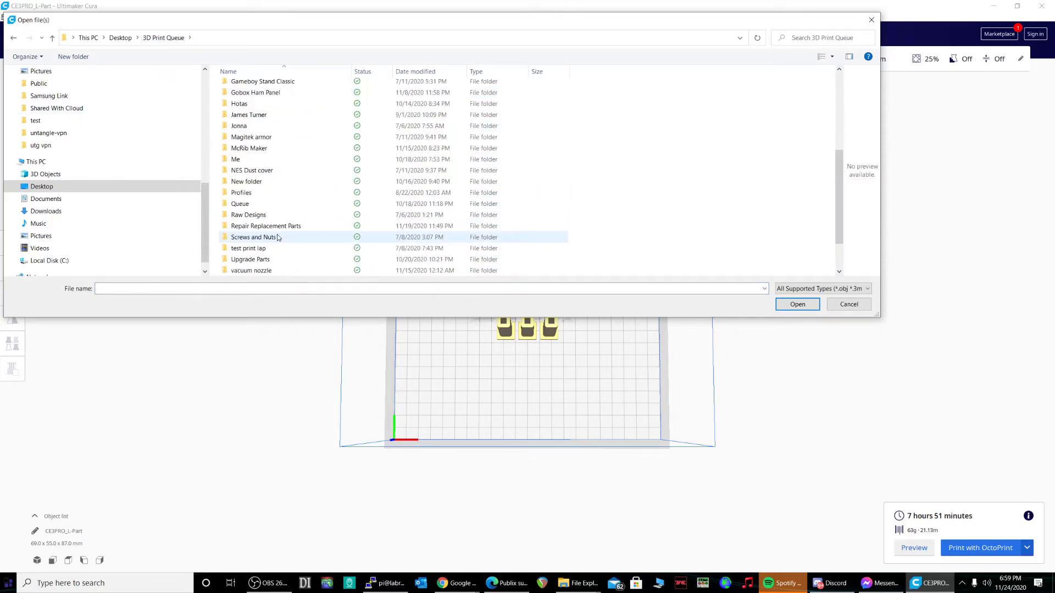
{"action": "scroll", "scroll_direction": "down", "scroll_amount": 3}
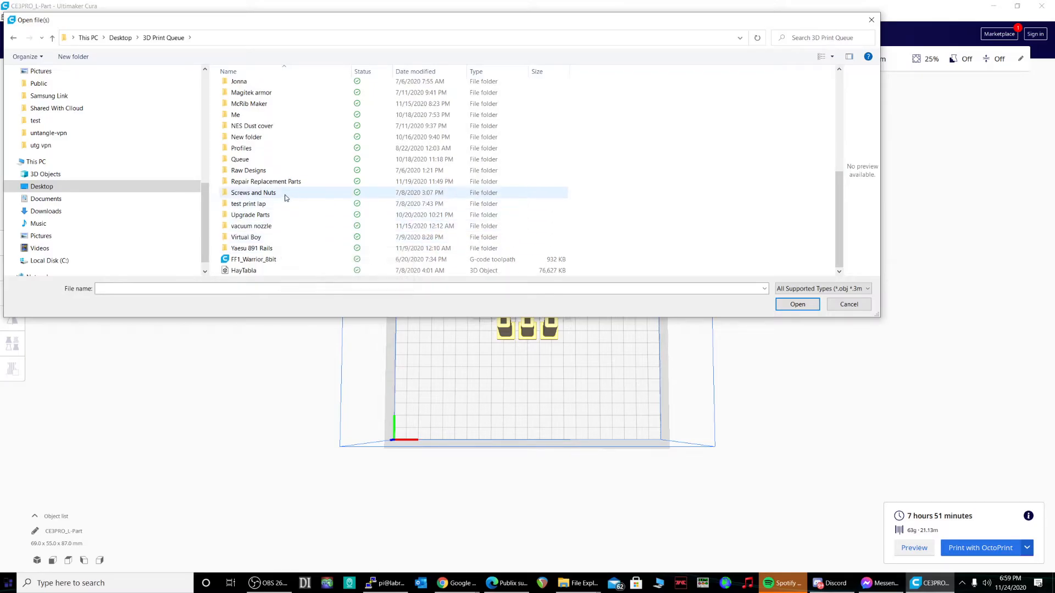
{"action": "left_click", "coordinate": [270, 203]}
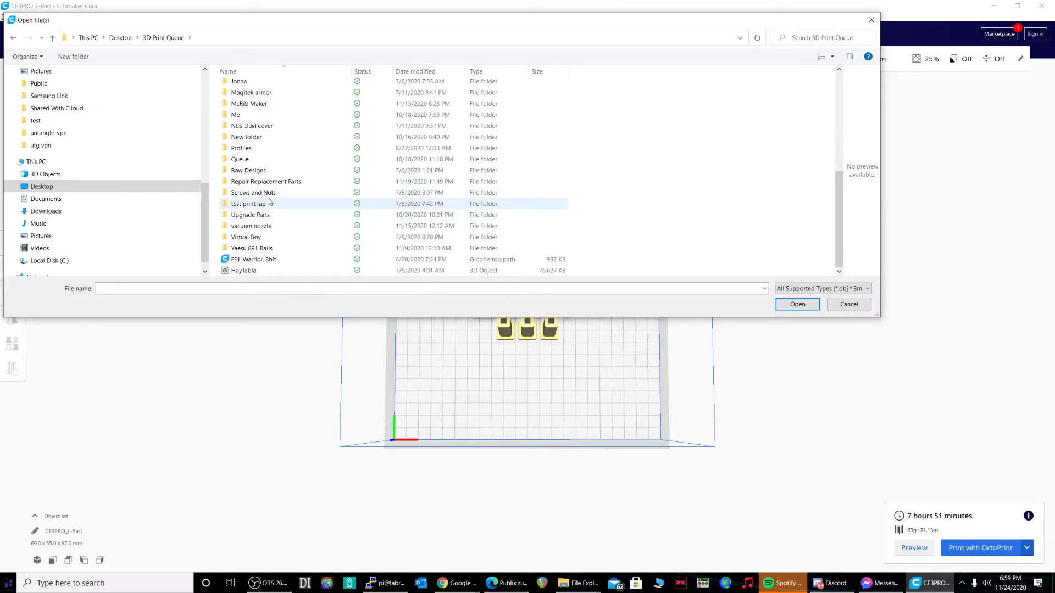
{"action": "double_click", "coordinate": [253, 193]}
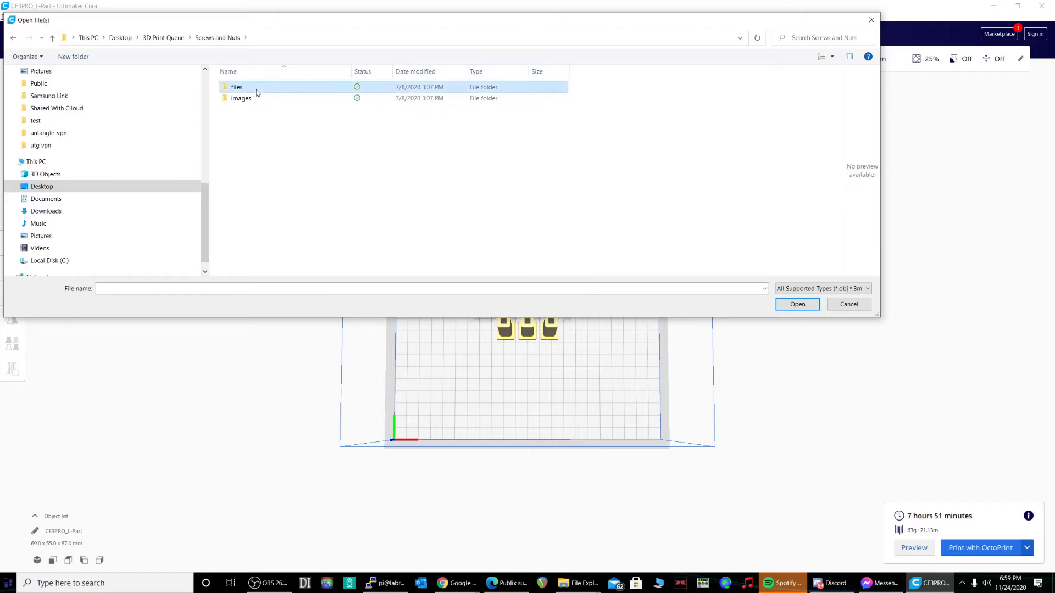
{"action": "double_click", "coordinate": [236, 86]}
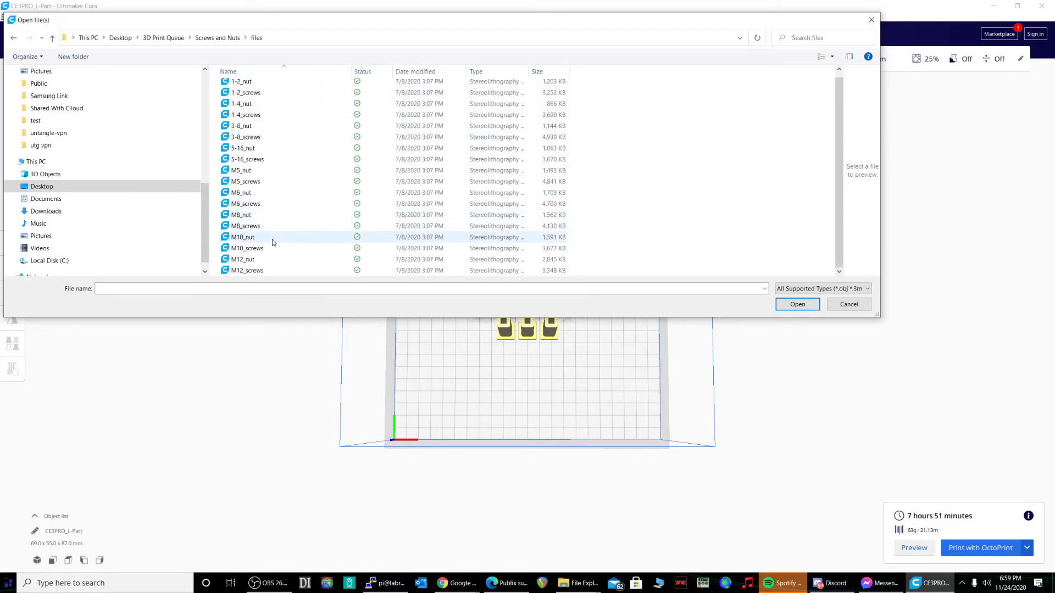
{"action": "left_click", "coordinate": [241, 238]}
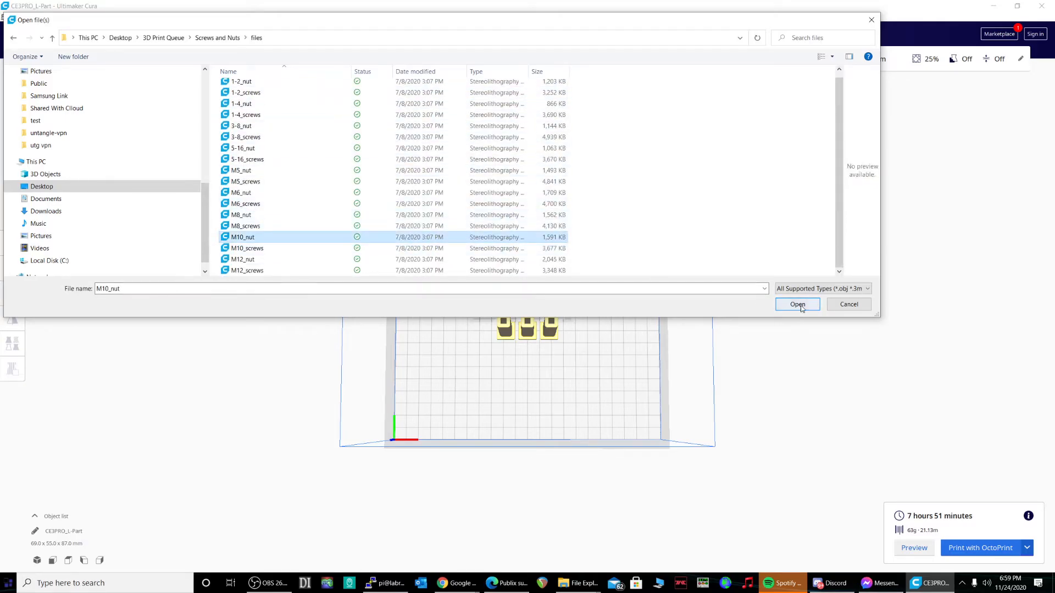
{"action": "left_click", "coordinate": [247, 247]}
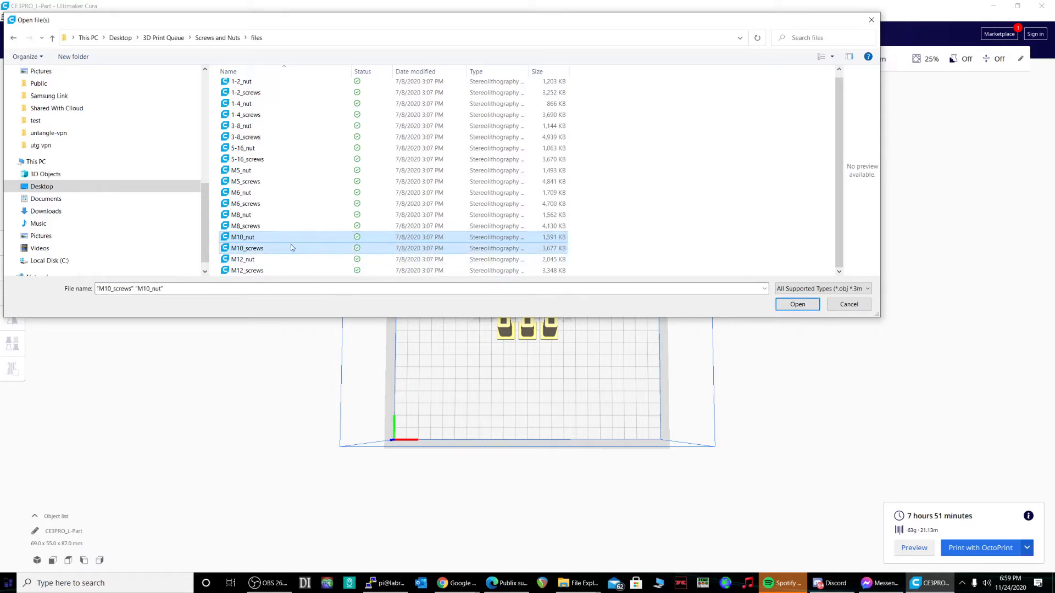
{"action": "left_click", "coordinate": [797, 304]}
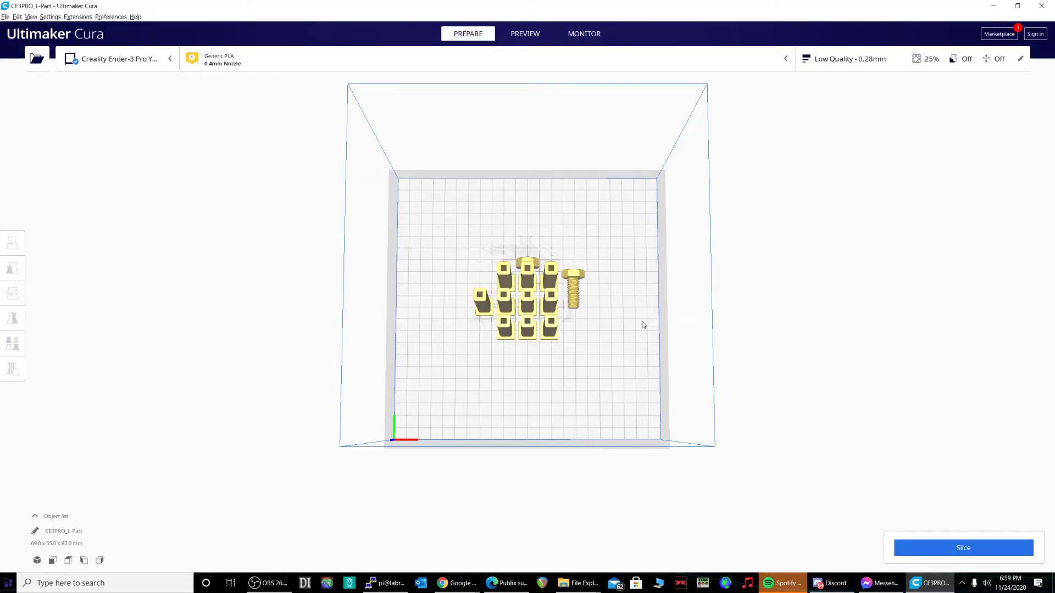
- Clear every model off the build plate, leaving it empty
{"action": "left_click_drag", "start_coordinate": [643, 326], "coordinate": [454, 319]}
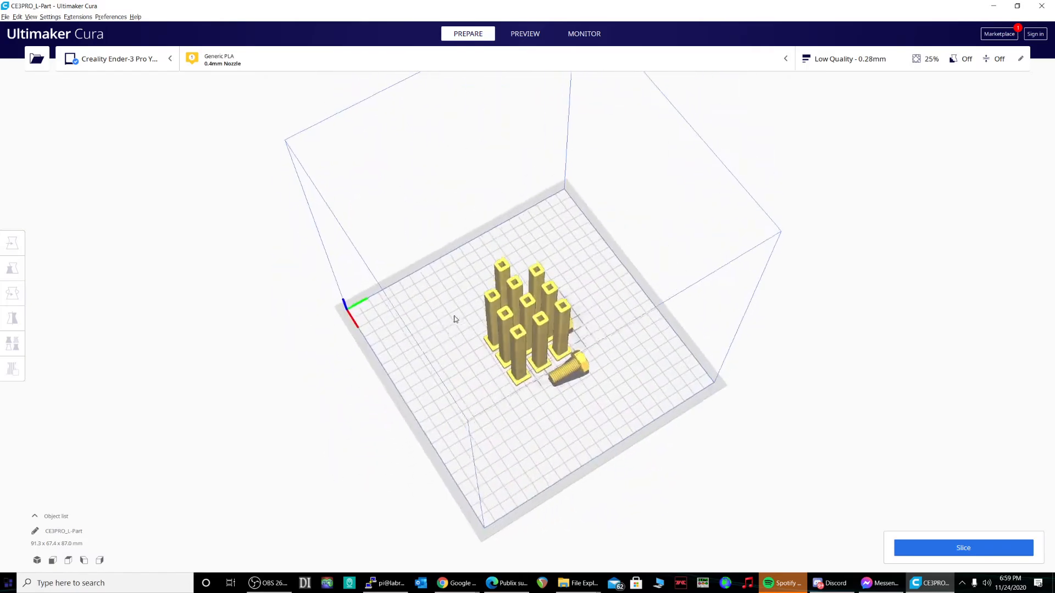
{"action": "right_click", "coordinate": [454, 319]}
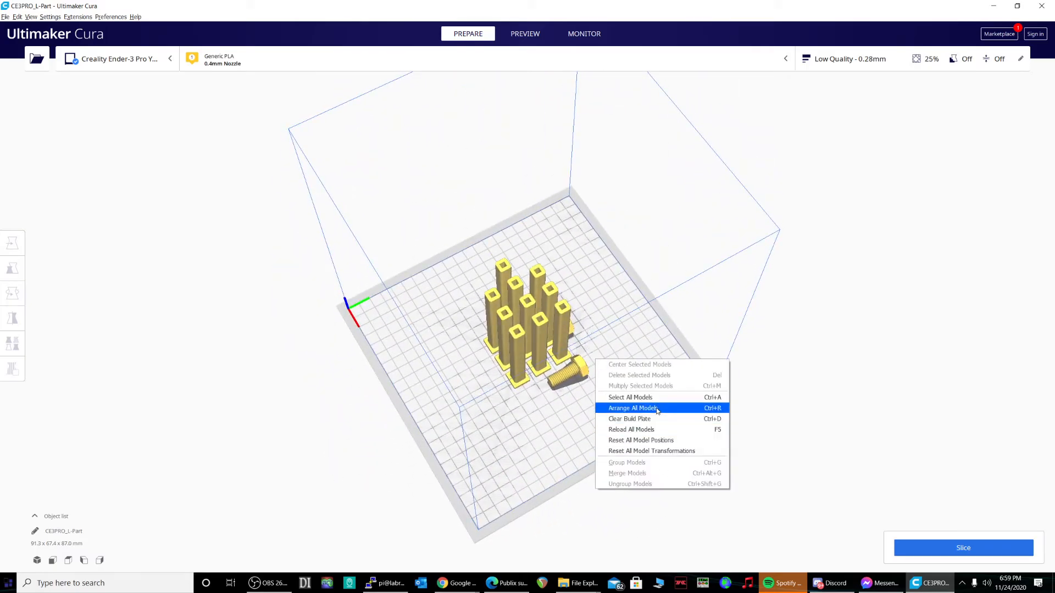
{"action": "left_click", "coordinate": [628, 419]}
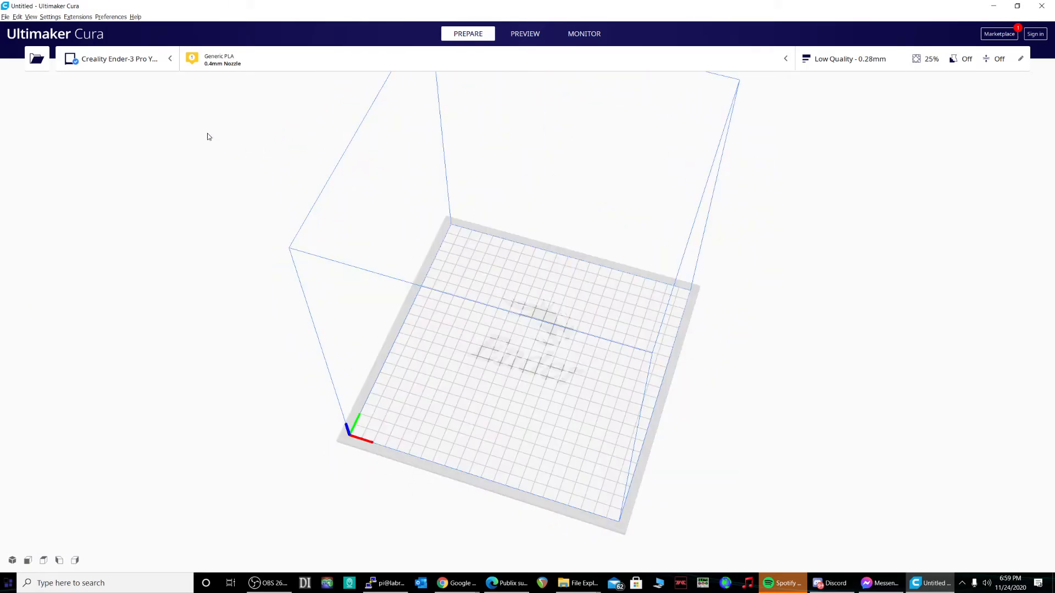
- Browse to 3D Print Queue > Me > Extruder Knob > files in the Open File dialog
{"action": "left_click", "coordinate": [36, 58]}
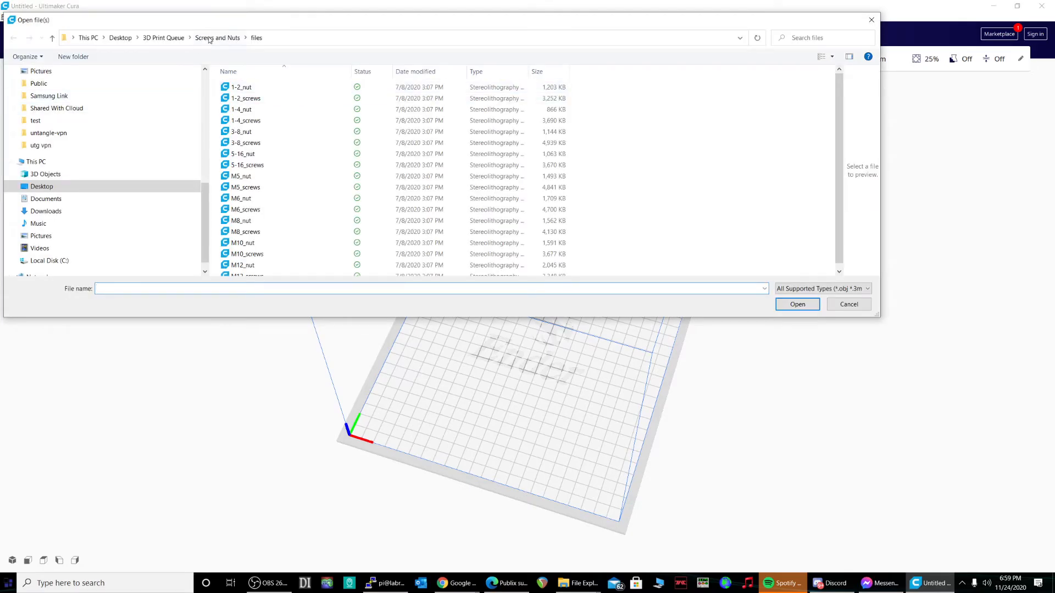
{"action": "left_click", "coordinate": [163, 37]}
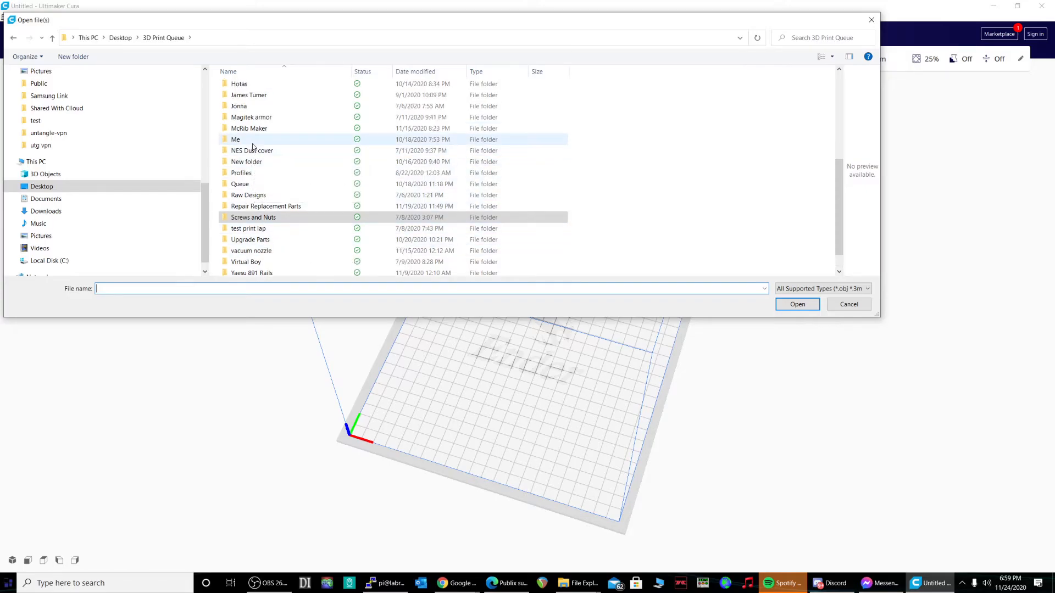
{"action": "double_click", "coordinate": [235, 139]}
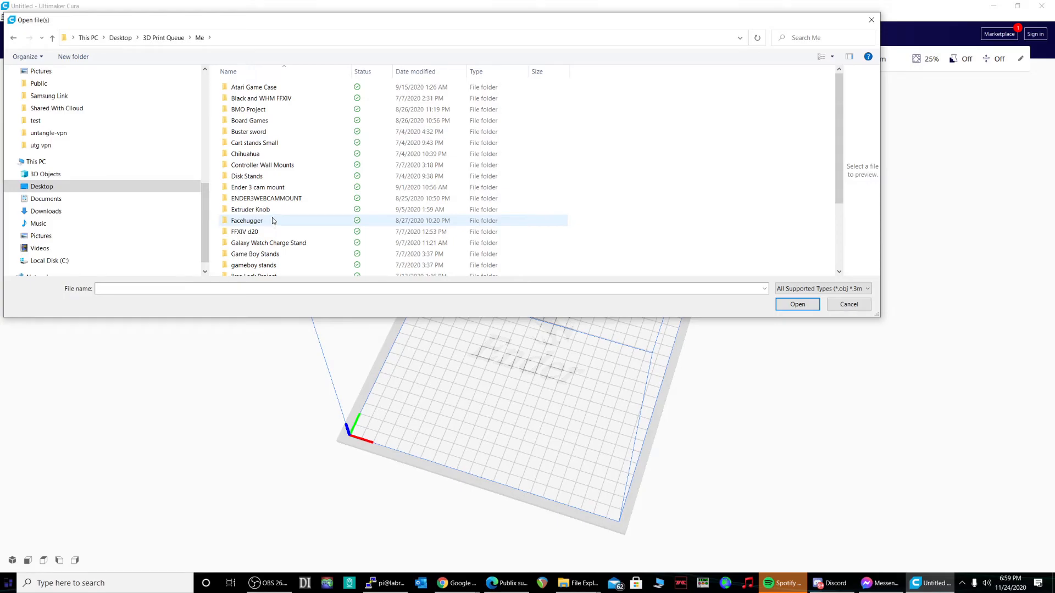
{"action": "scroll", "scroll_direction": "down", "scroll_amount": 3}
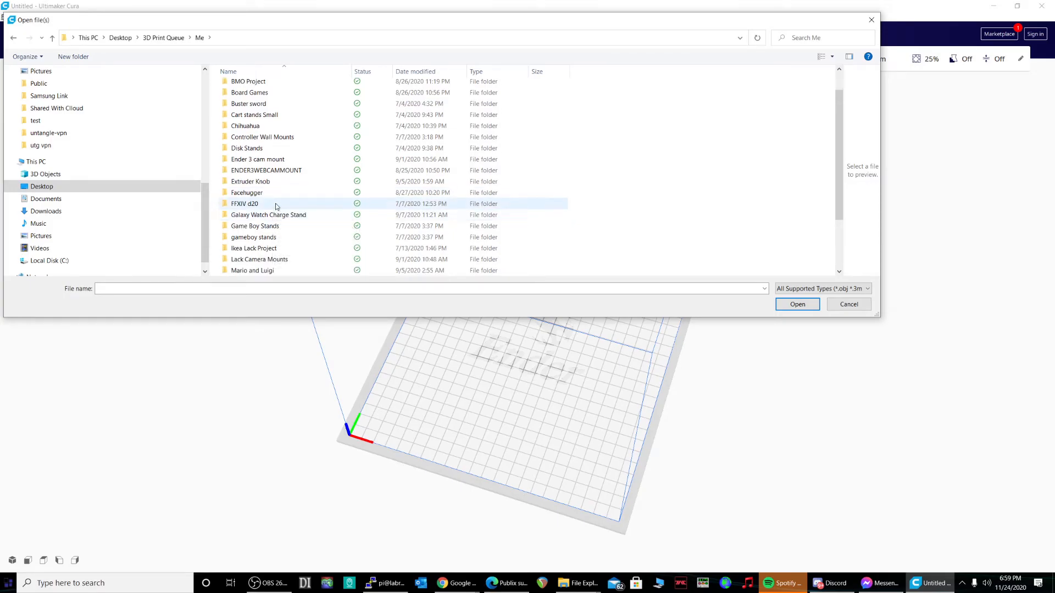
{"action": "double_click", "coordinate": [251, 181]}
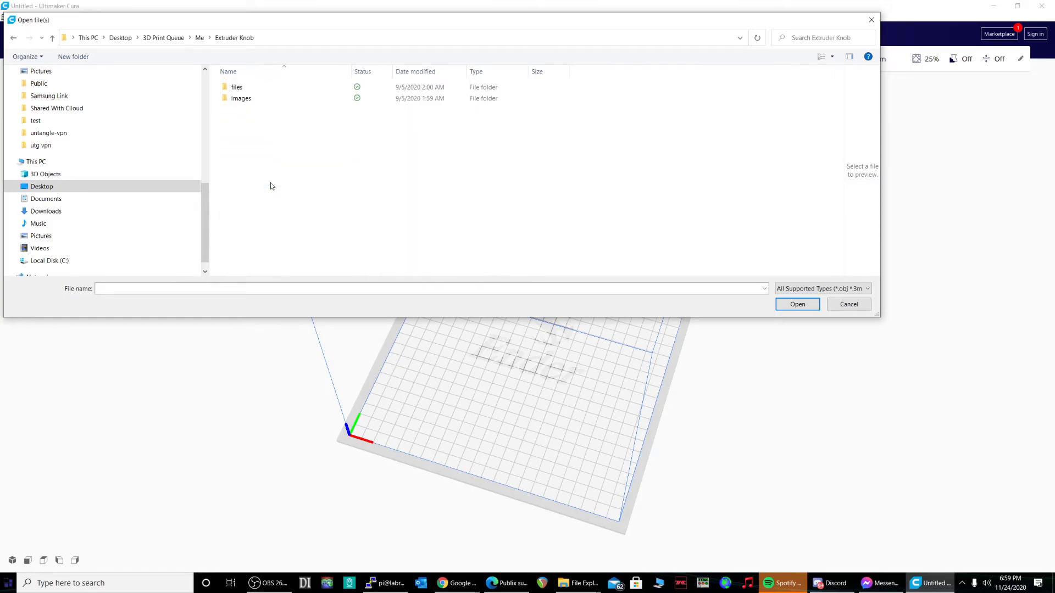
{"action": "left_click", "coordinate": [254, 87]}
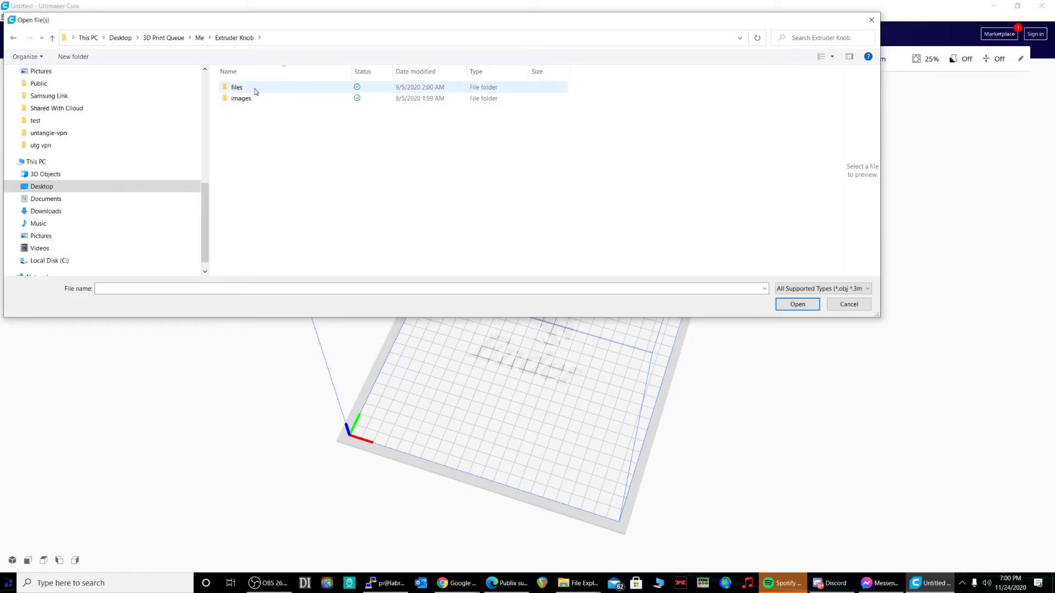
{"action": "double_click", "coordinate": [236, 87]}
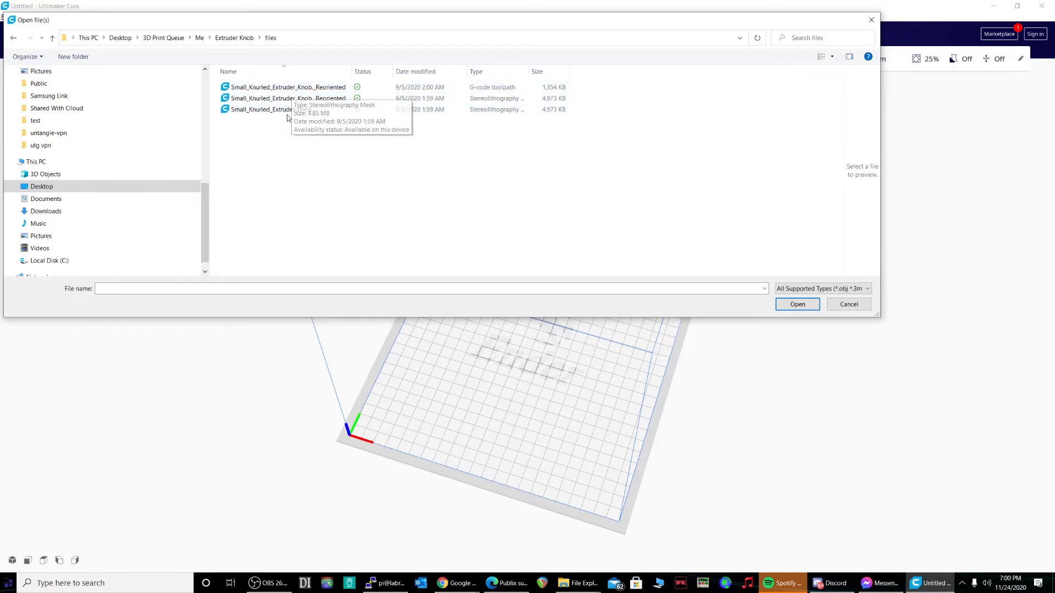
- Load the Small_Knurled_Extruder_Knob mesh onto the build plate
{"action": "left_click", "coordinate": [271, 109]}
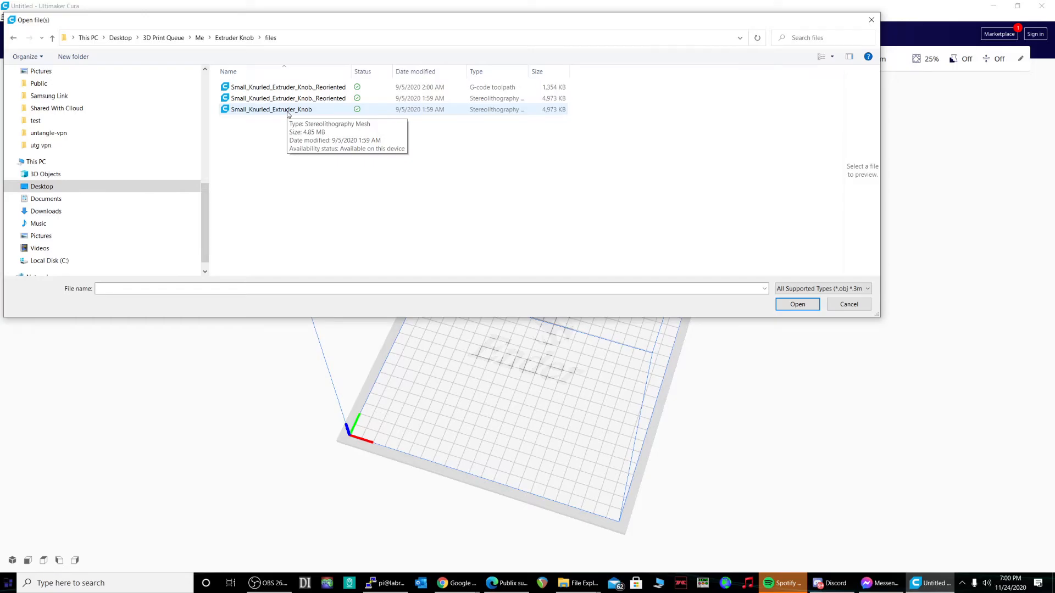
{"action": "left_click", "coordinate": [271, 109]}
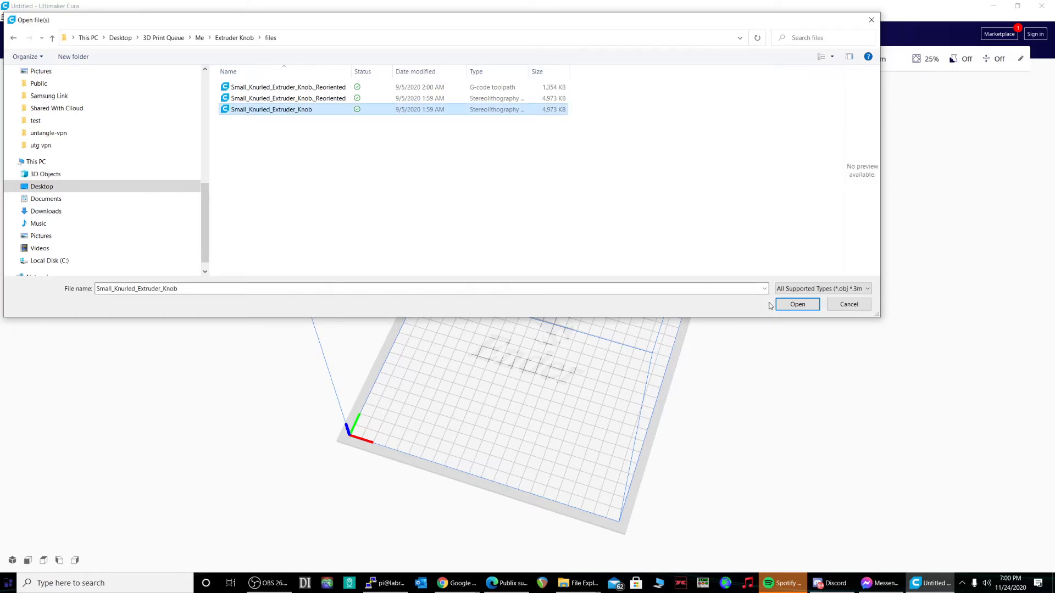
{"action": "left_click", "coordinate": [797, 304]}
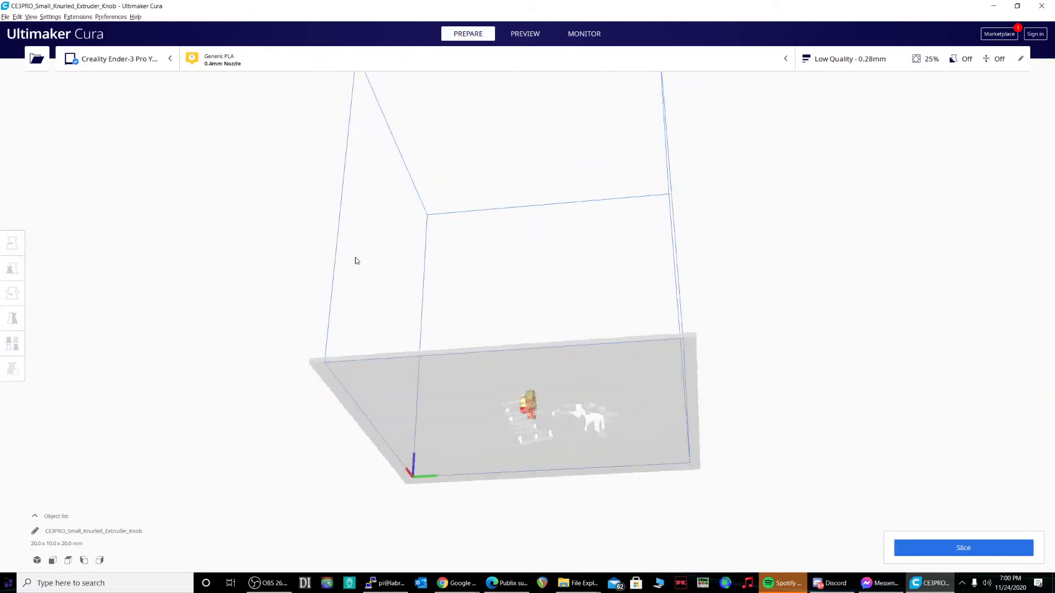
- Slice the knob from a top view, getting a 20-minute, 2 g print estimate
{"action": "left_click", "coordinate": [12, 243]}
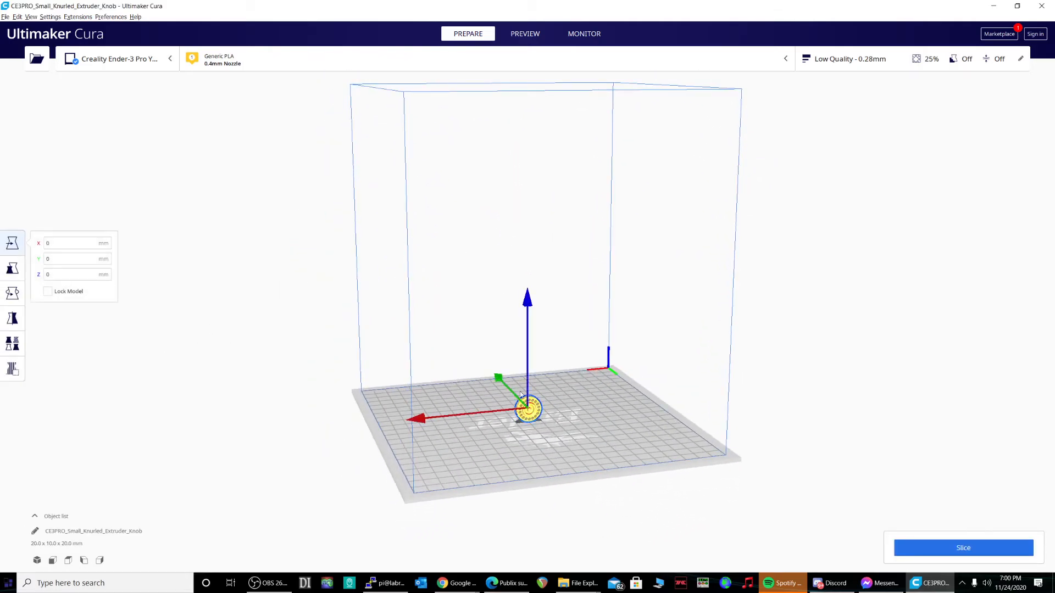
{"action": "left_click", "coordinate": [12, 292]}
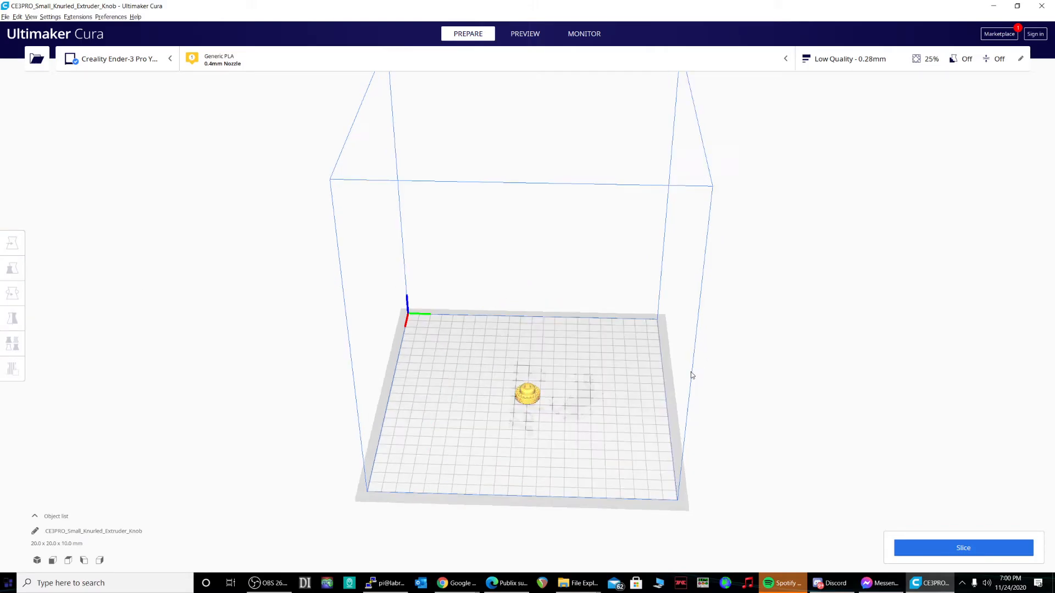
{"action": "left_click_drag", "start_coordinate": [692, 376], "coordinate": [399, 418]}
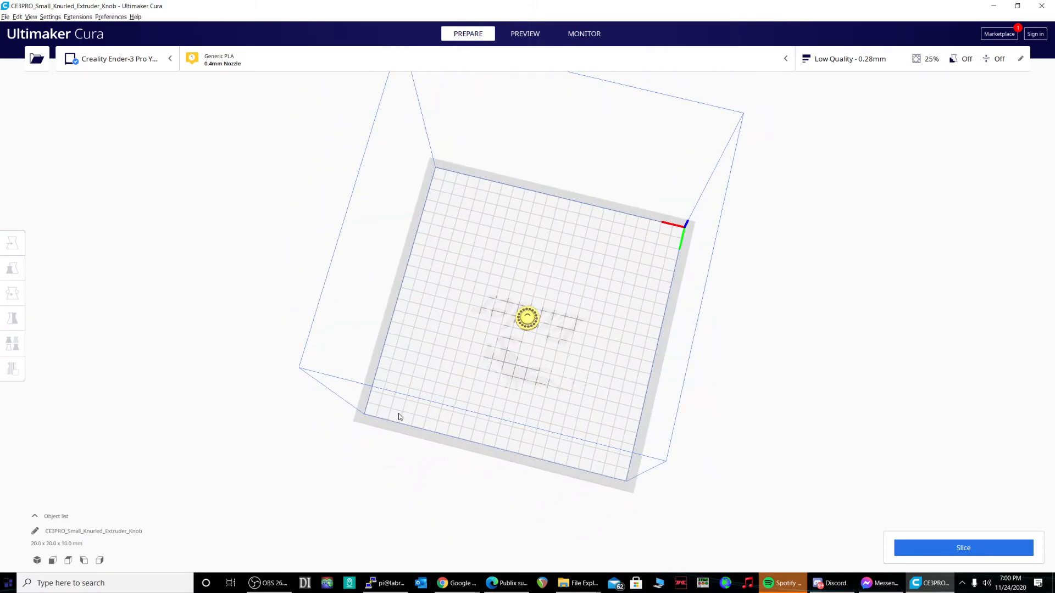
{"action": "left_click_drag", "start_coordinate": [399, 416], "coordinate": [901, 492]}
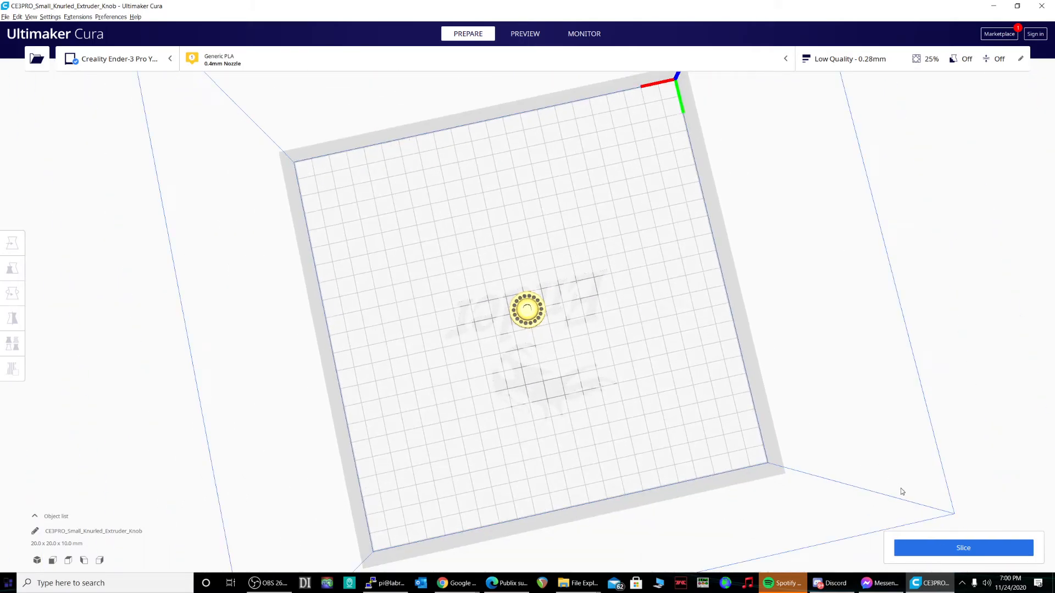
{"action": "left_click", "coordinate": [963, 548]}
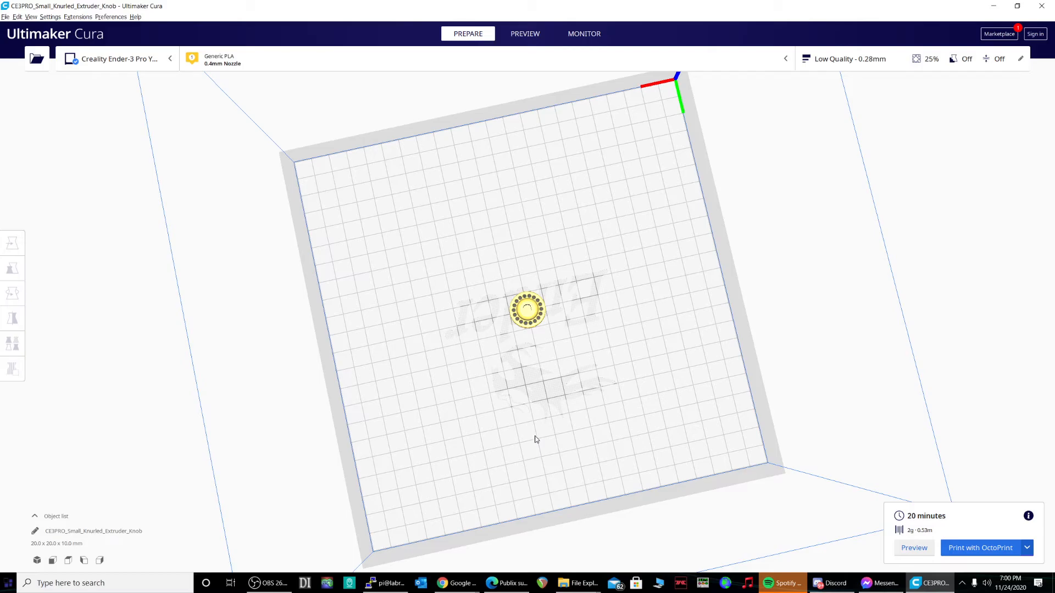
{"action": "left_click", "coordinate": [118, 58]}
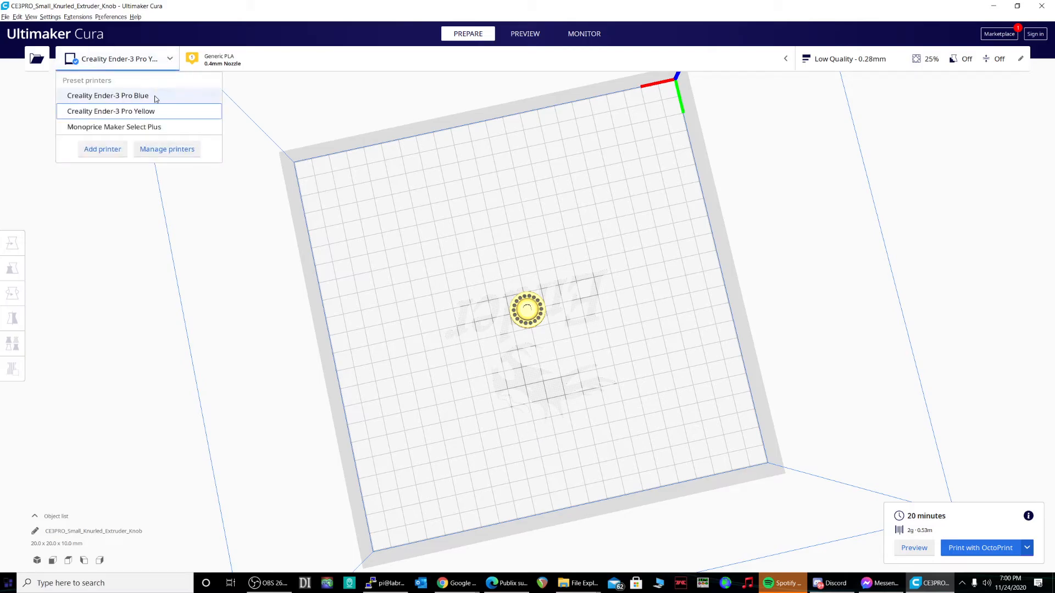
- Target the Creality Ender-3 Pro Blue printer, re-slice the knob and dismiss the OctoPrint API key error
{"action": "left_click", "coordinate": [107, 94]}
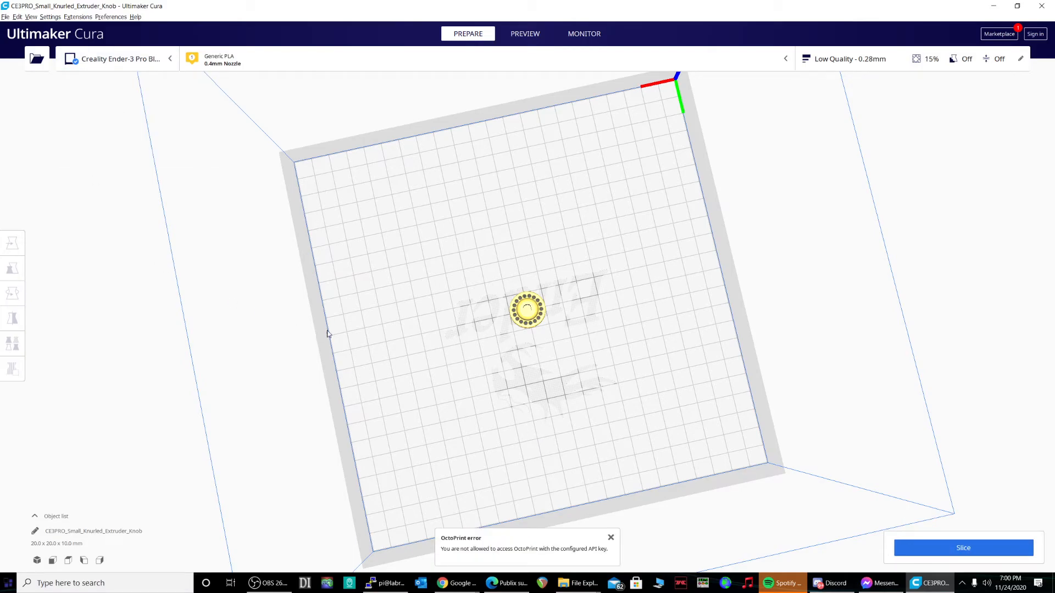
{"action": "left_click", "coordinate": [963, 547]}
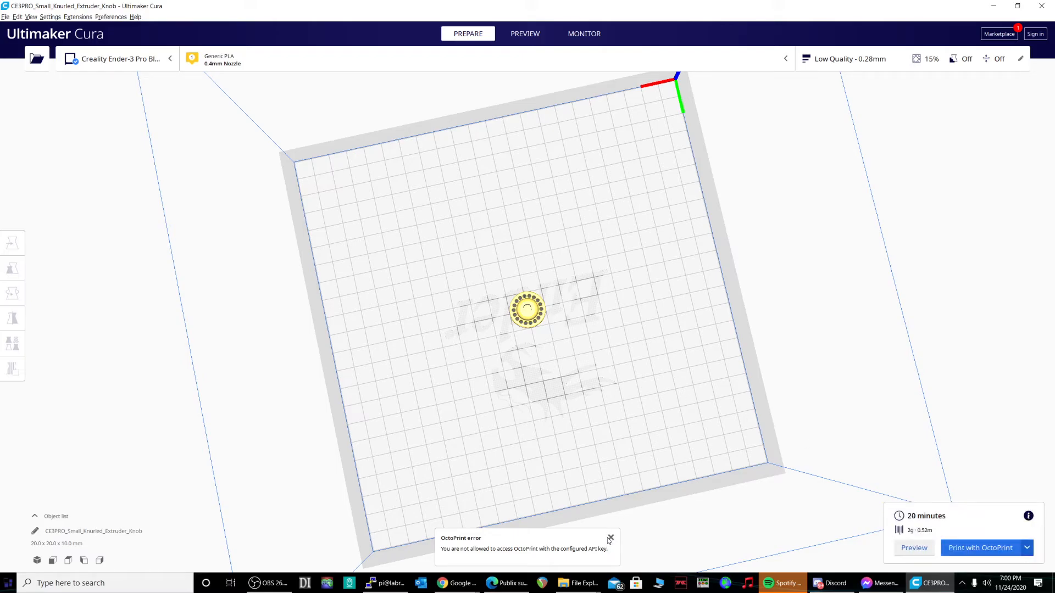
{"action": "left_click", "coordinate": [979, 547]}
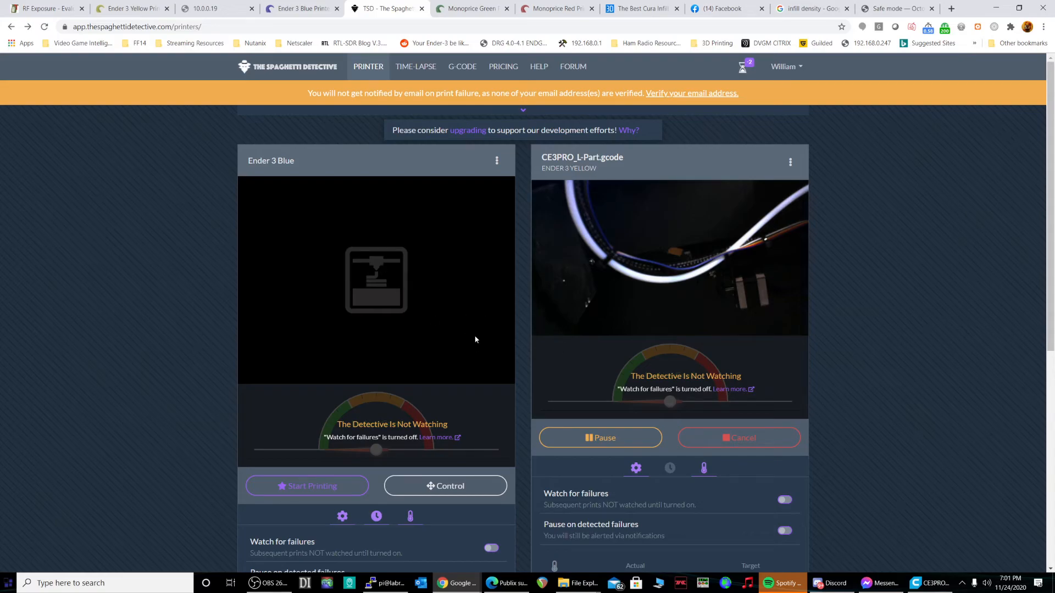
{"action": "left_click", "coordinate": [303, 7]}
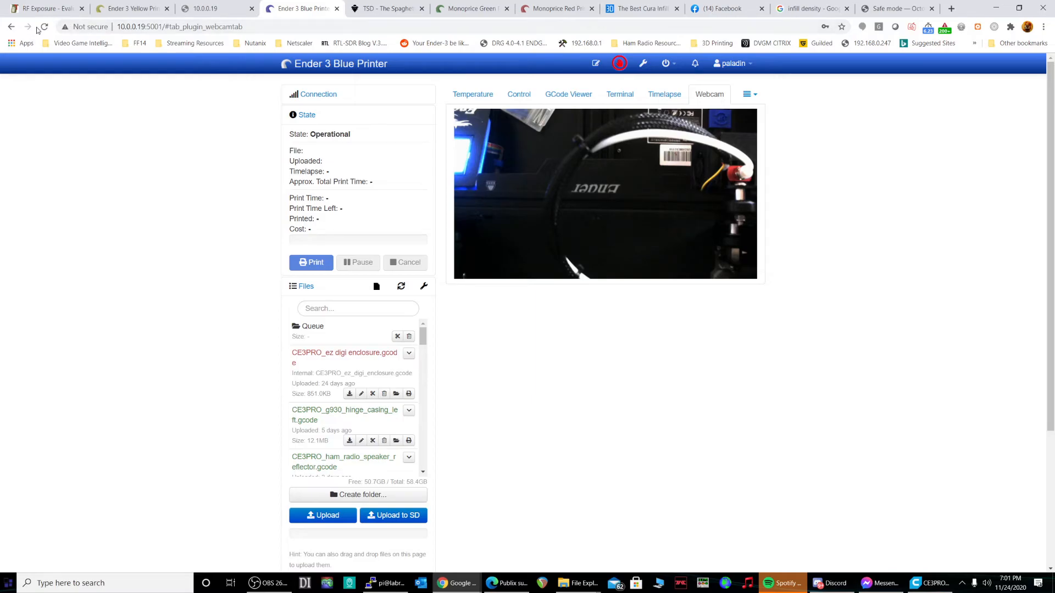
- Show the Ender 3 Blue Printer page with its webcam view and 25°C temperatures
{"action": "left_click", "coordinate": [131, 8]}
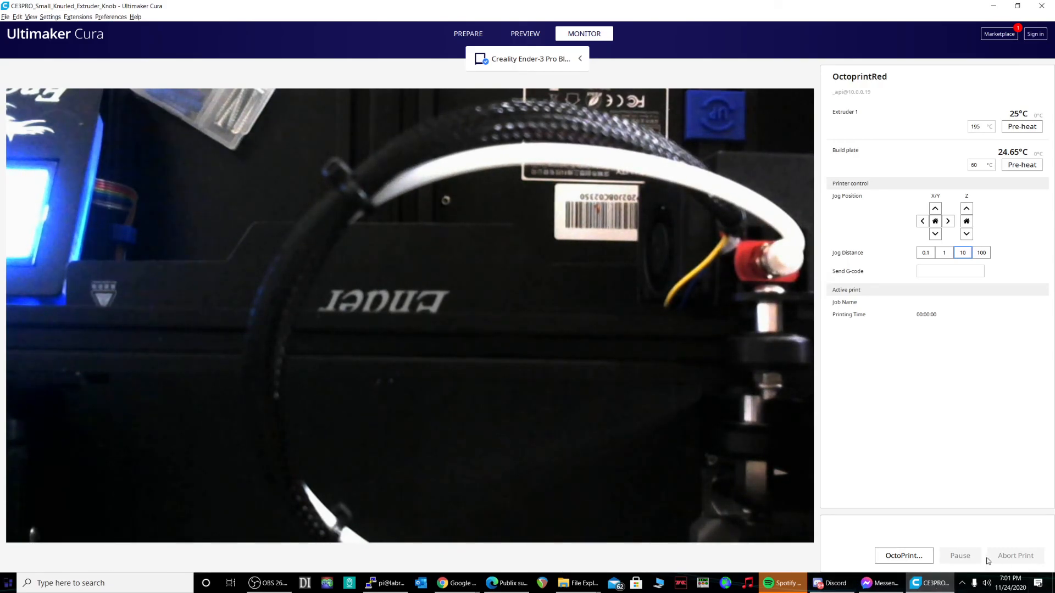
- Monitor the Creality Ender-3 Pro Yellow printer at 3% with the Ender Yellow cam feed
{"action": "left_click", "coordinate": [527, 59]}
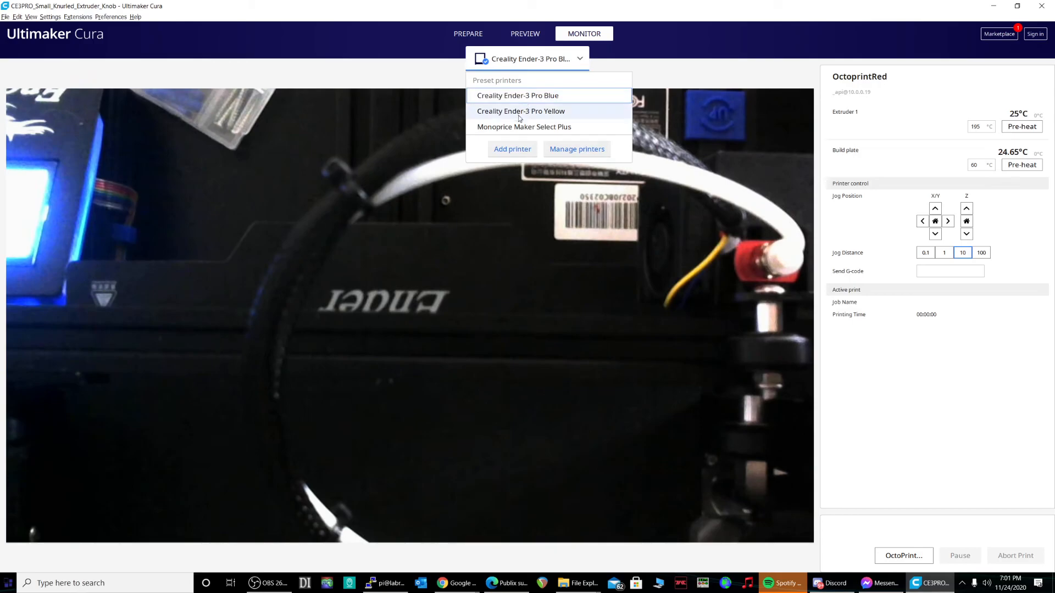
{"action": "left_click", "coordinate": [528, 58]}
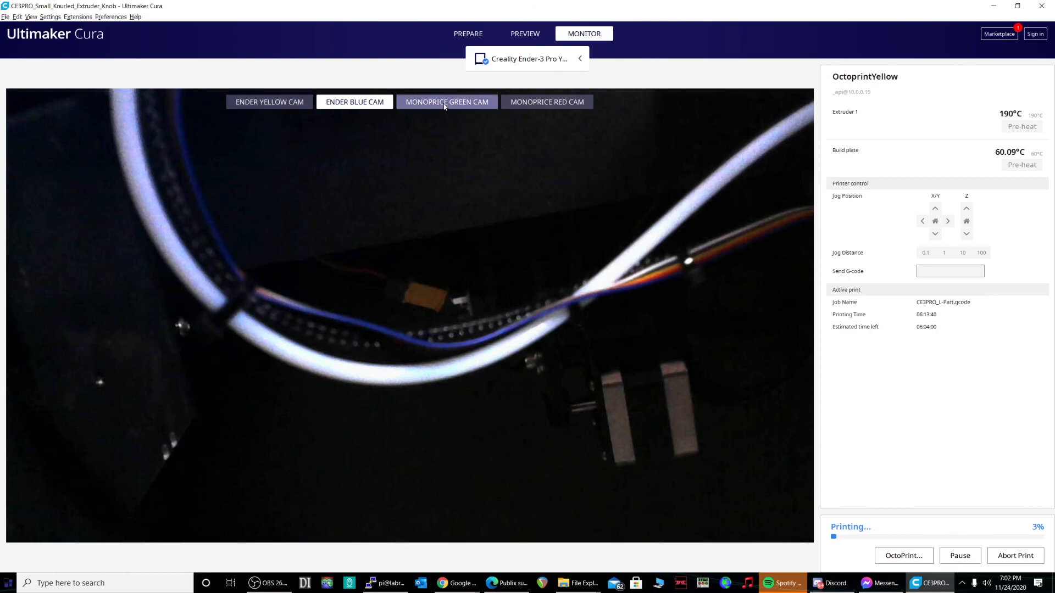
{"action": "left_click", "coordinate": [269, 101]}
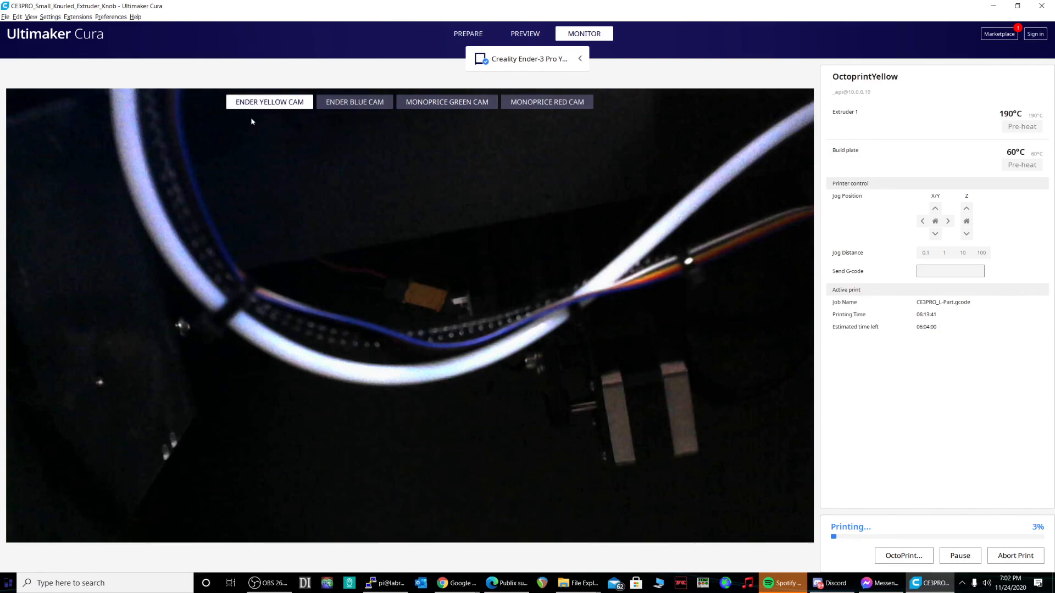